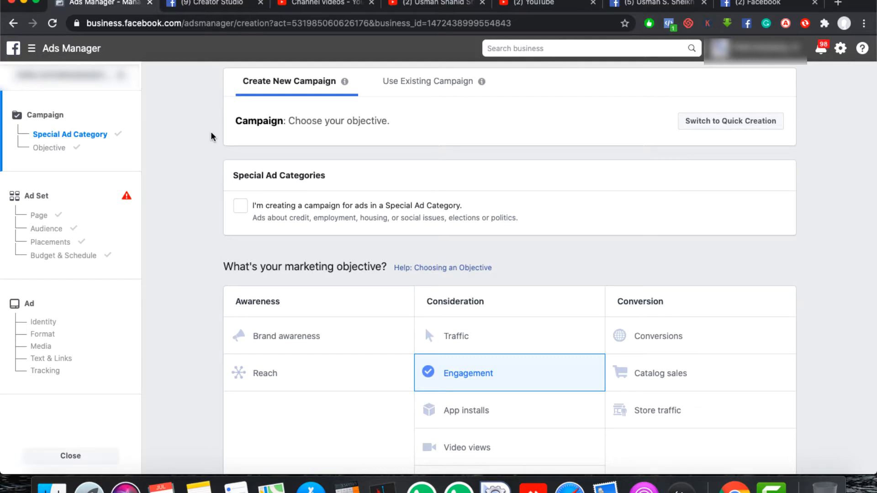
mouse_move(503, 144)
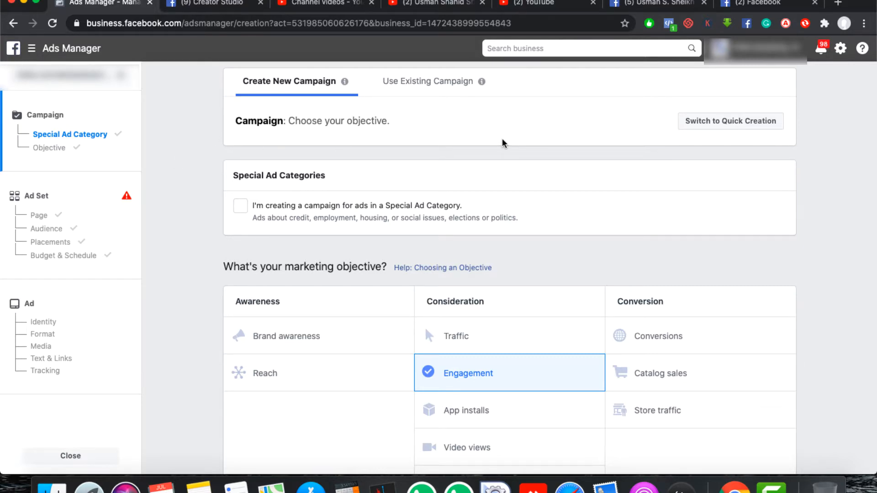
mouse_move(310, 87)
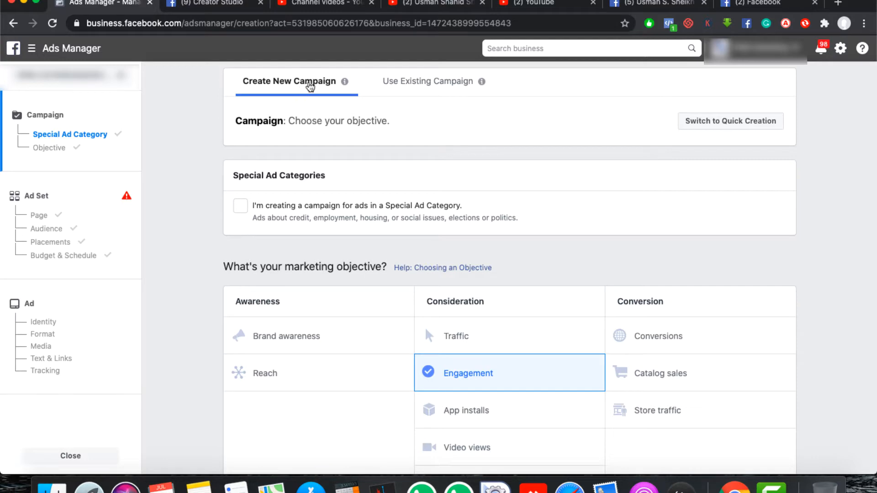
mouse_move(323, 115)
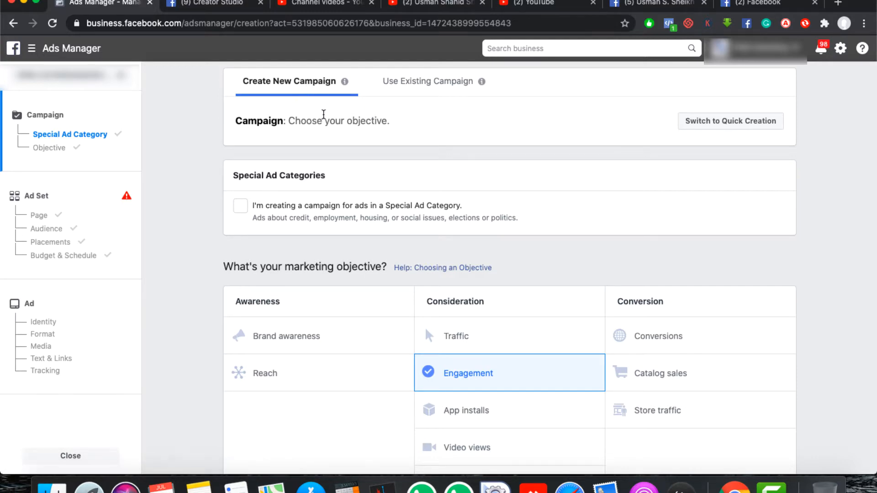
mouse_move(391, 152)
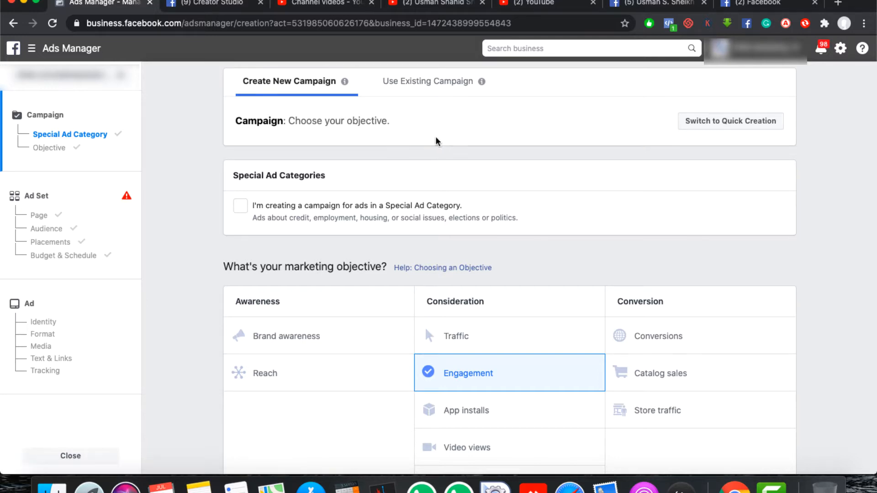
mouse_move(452, 93)
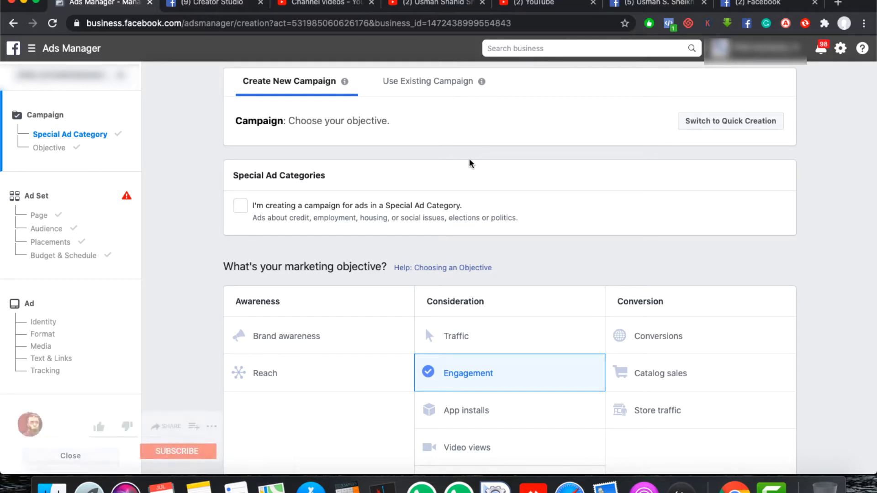
- Declare a special ad category for the campaign, then remove the declaration again
click(99, 426)
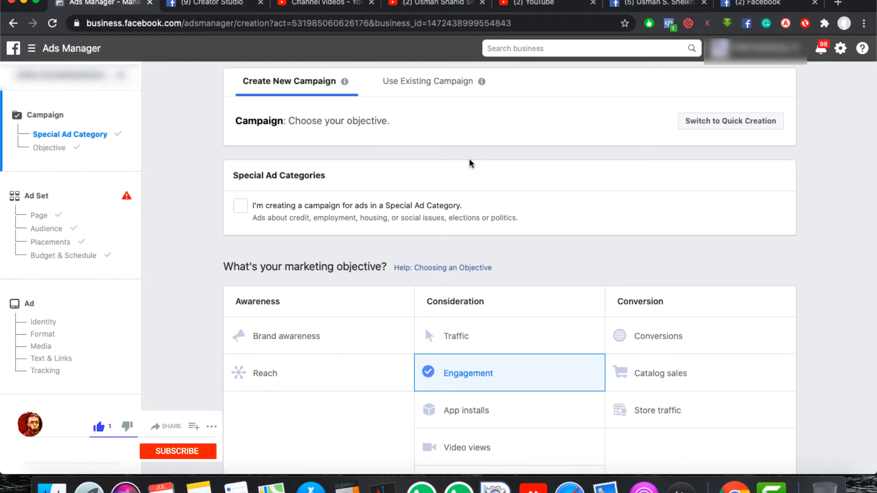
click(178, 451)
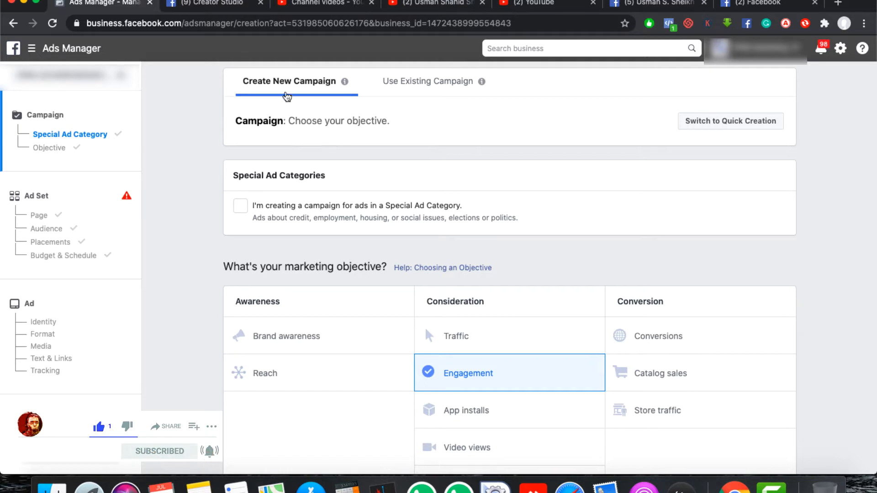
mouse_move(303, 150)
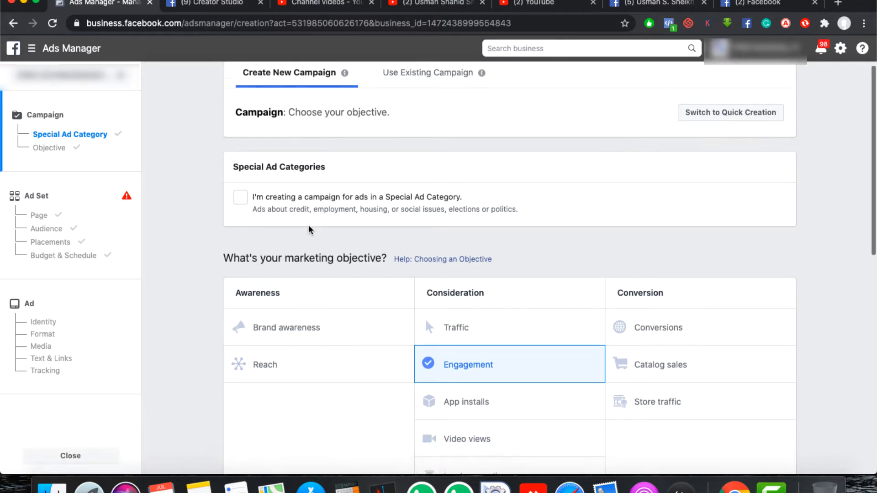
scroll(down, 3)
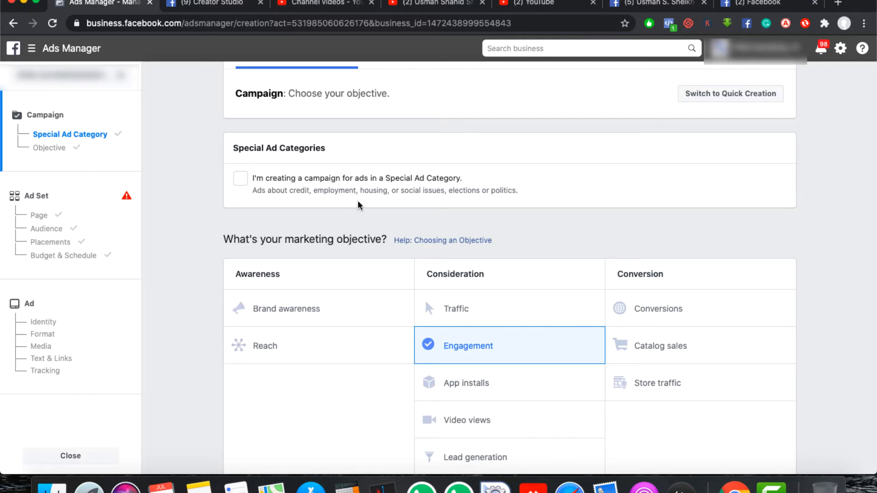
mouse_move(458, 209)
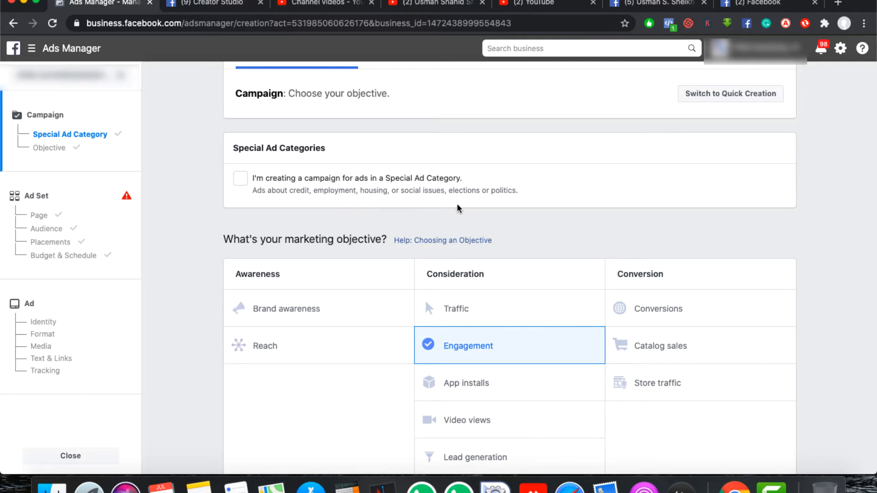
mouse_move(243, 186)
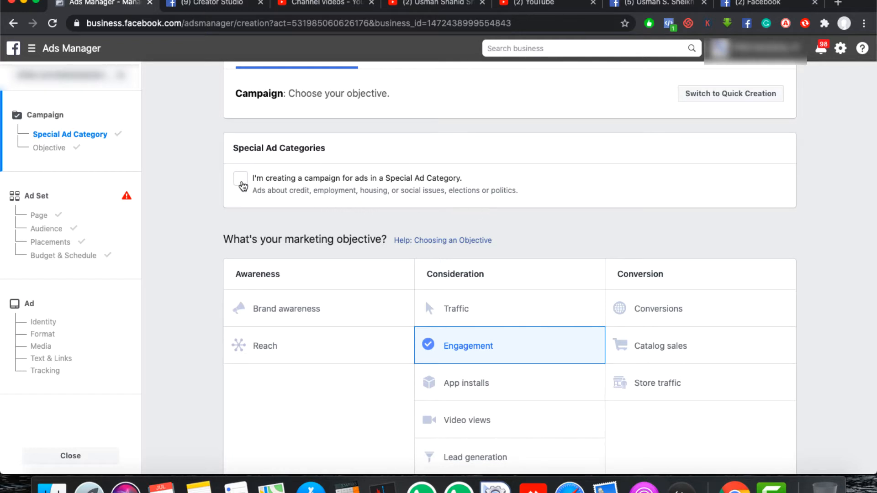
click(240, 178)
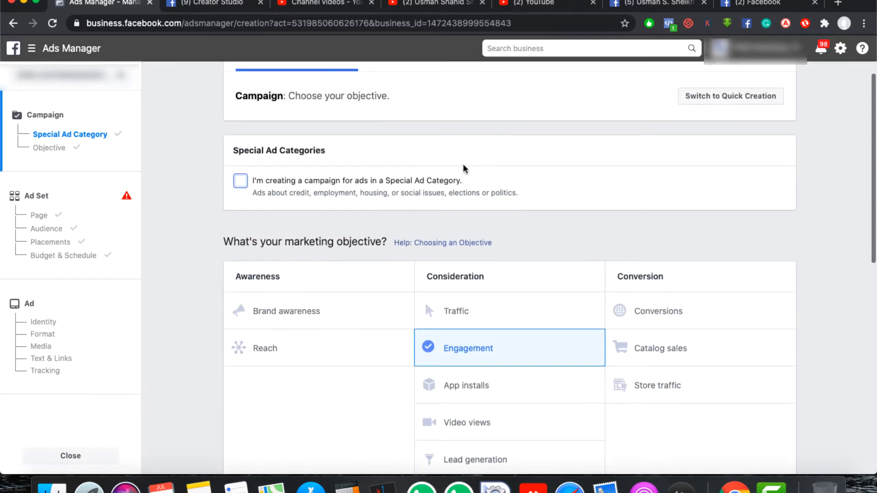
scroll(down, 3)
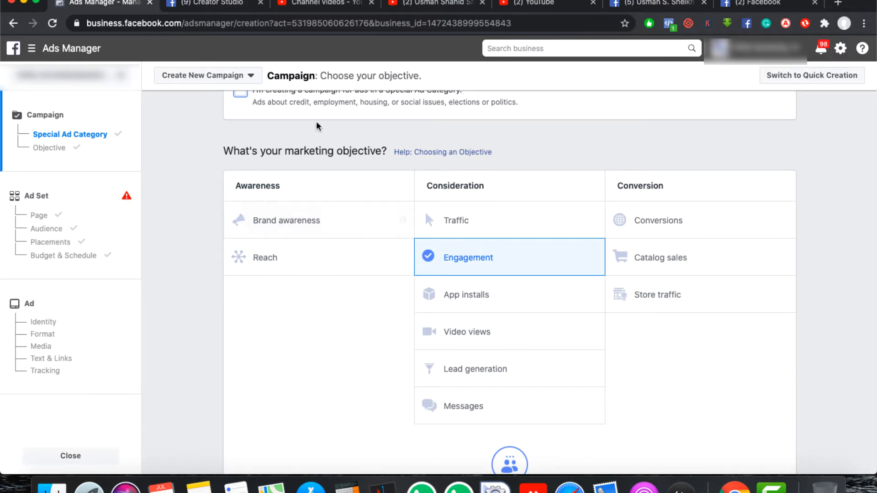
mouse_move(261, 122)
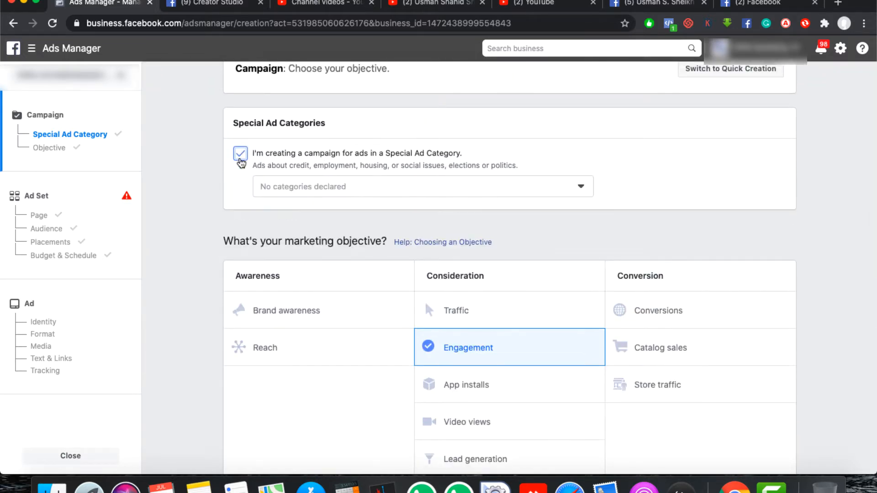
click(241, 154)
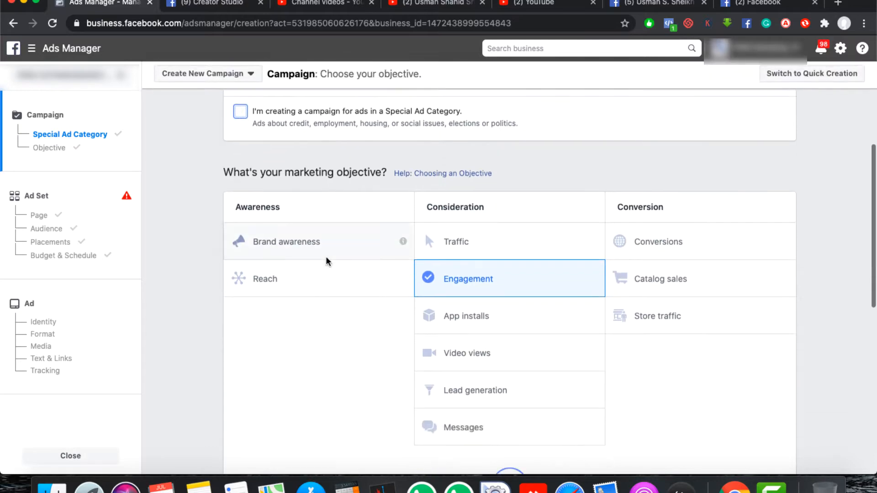
mouse_move(463, 211)
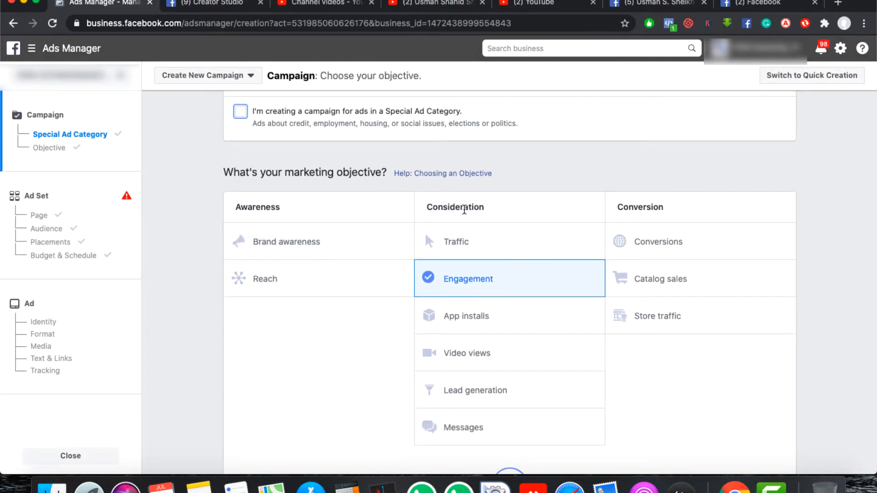
mouse_move(464, 289)
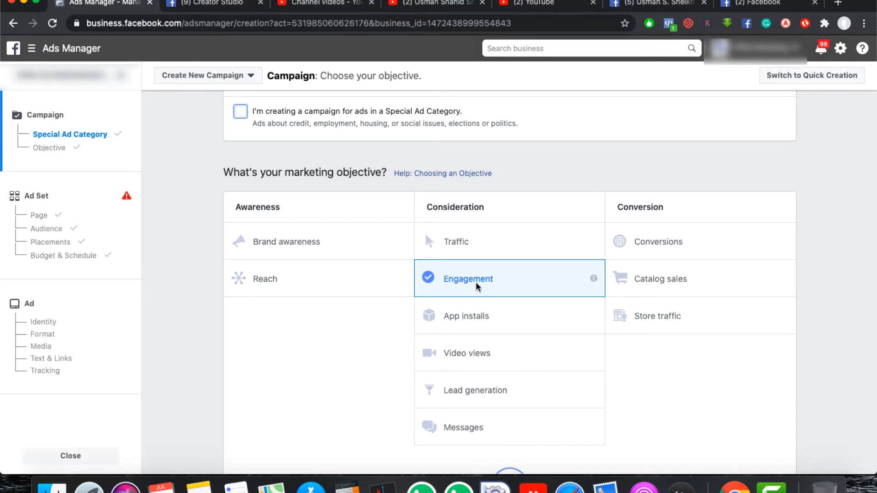
- Expand the Engagement objective to show Post engagement, Page likes and Event responses
click(468, 279)
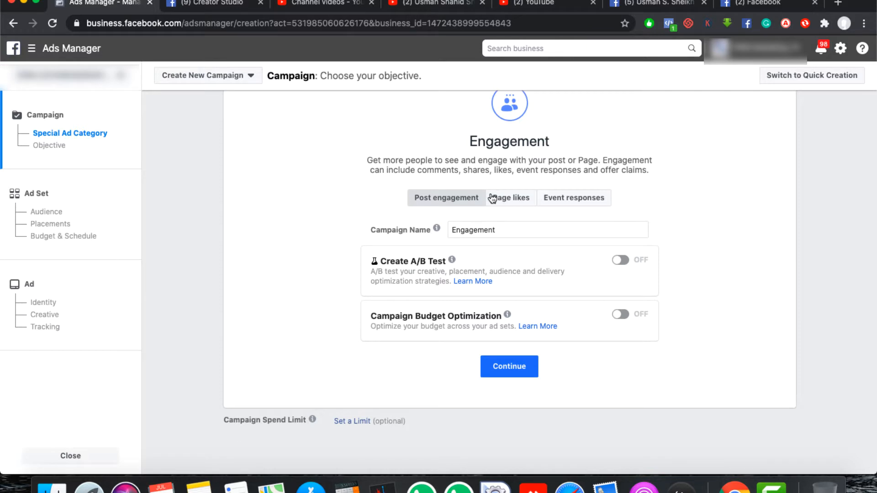
mouse_move(565, 208)
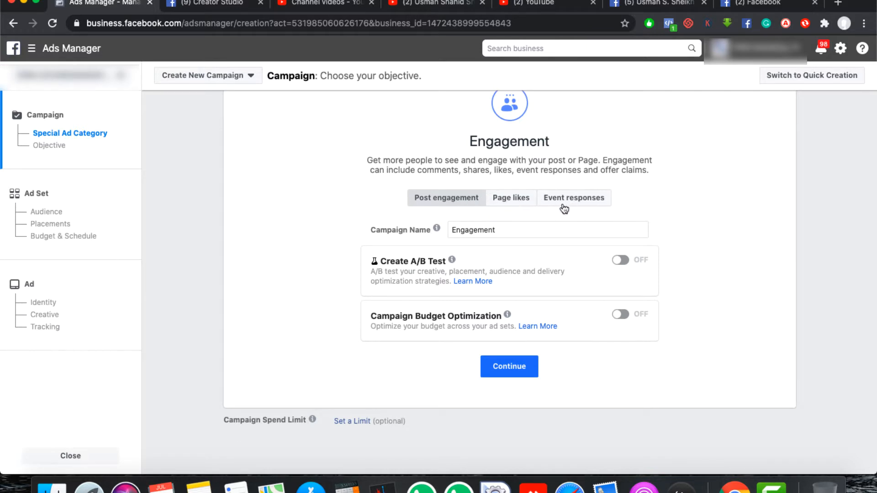
mouse_move(497, 201)
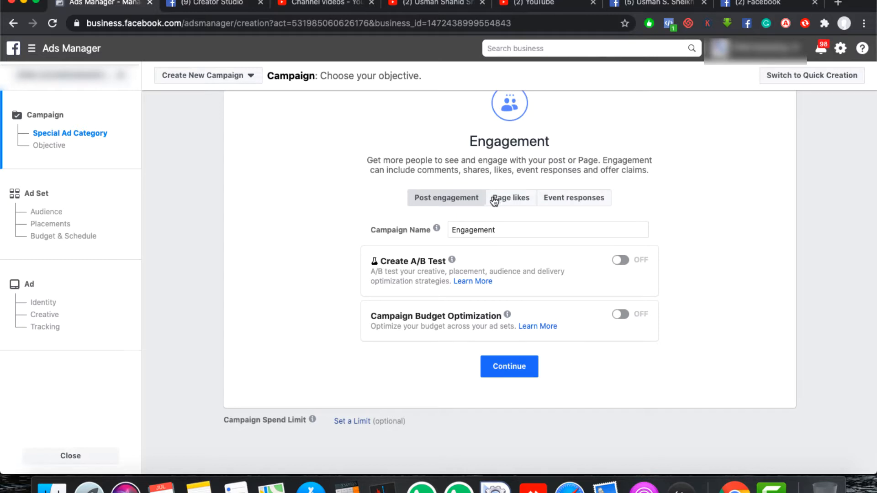
mouse_move(454, 203)
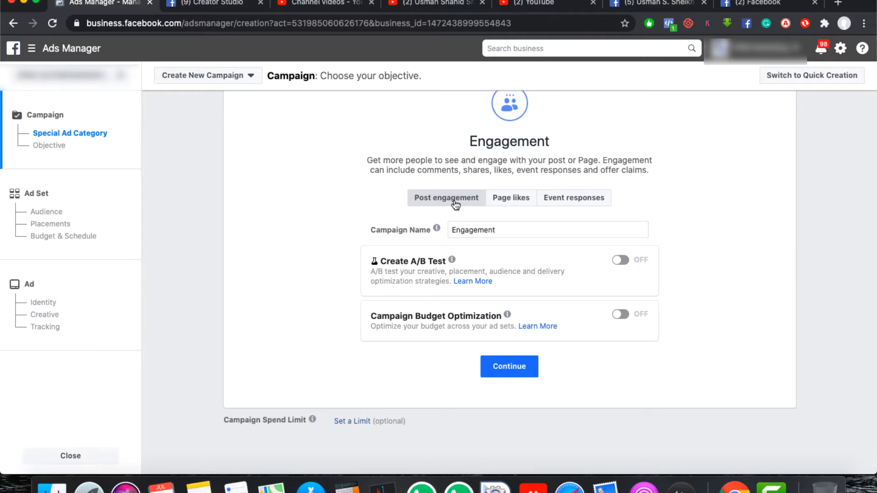
mouse_move(522, 201)
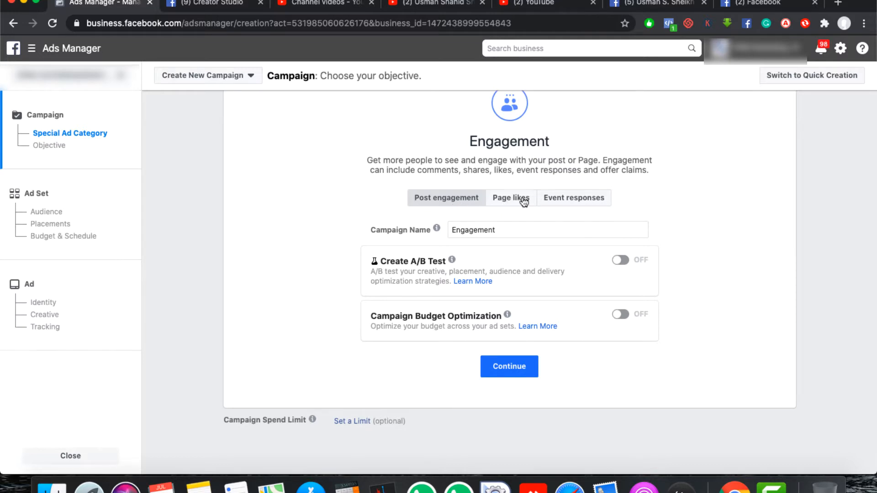
mouse_move(505, 209)
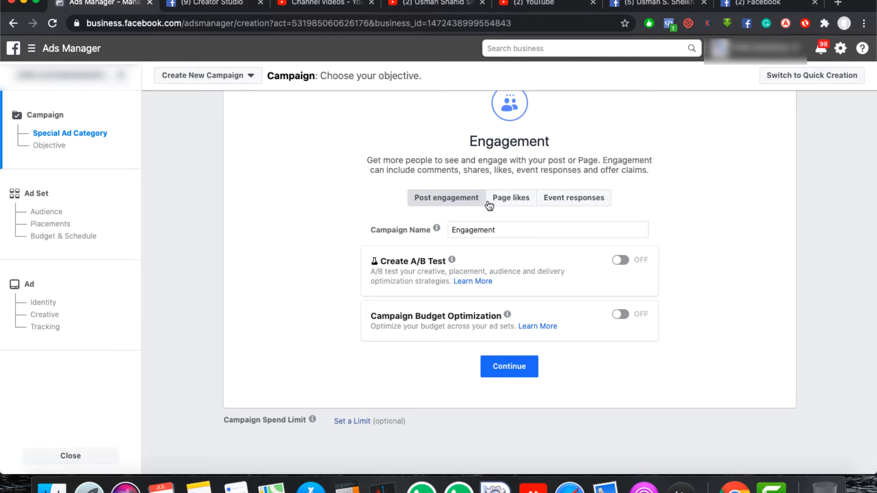
mouse_move(519, 200)
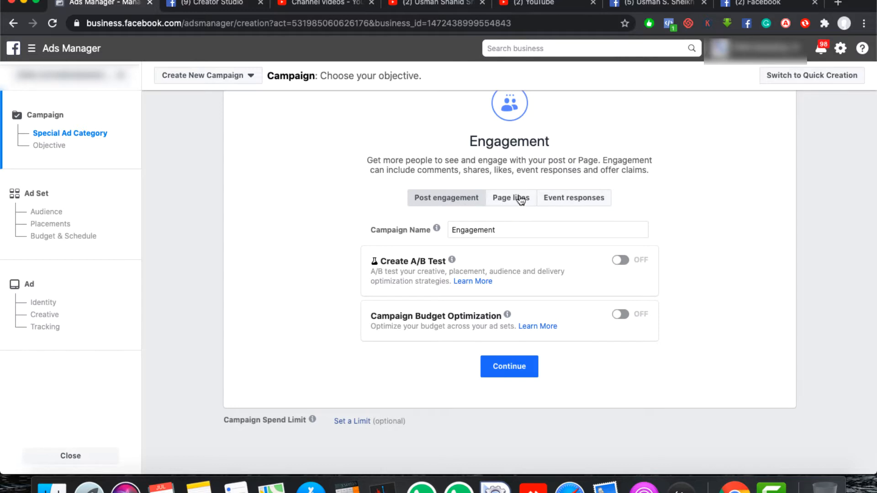
mouse_move(509, 212)
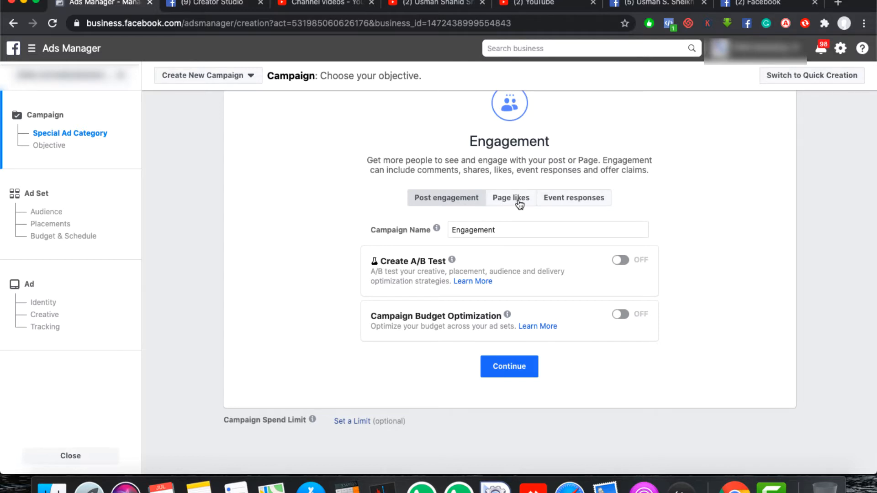
- Choose Page likes as the engagement type and name the campaign 'Engagement Page Likes'
click(509, 198)
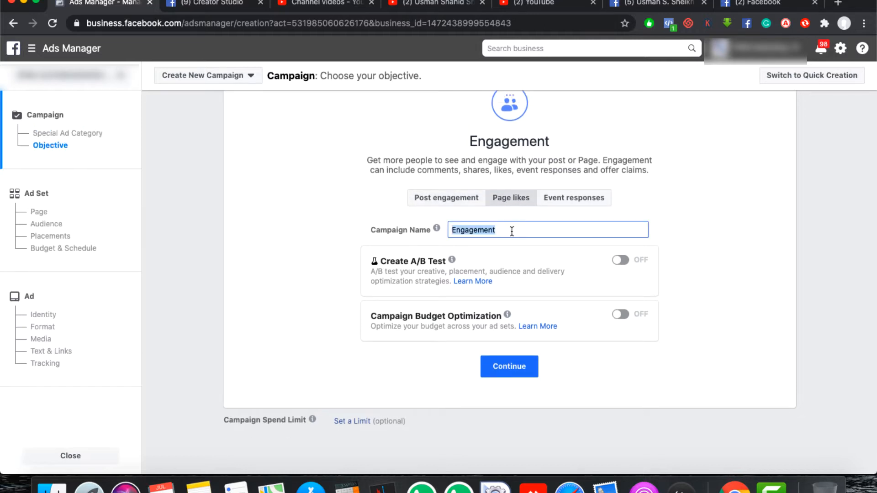
text(Page Likes)
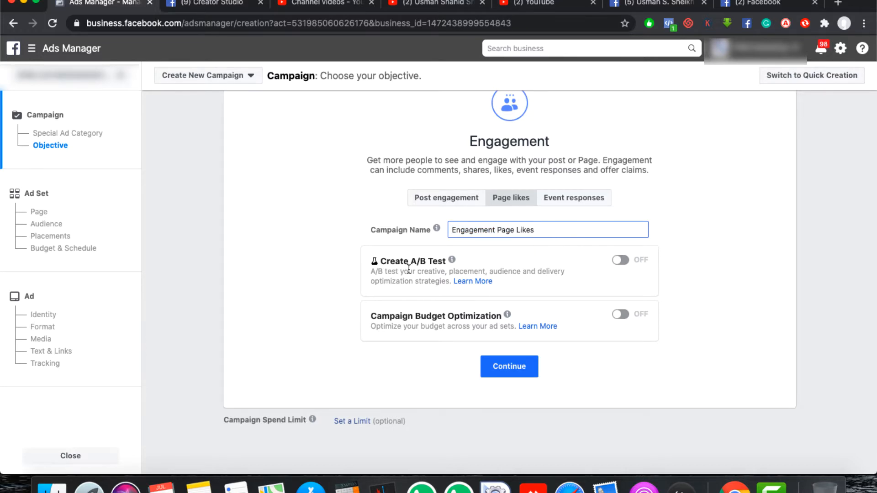
mouse_move(377, 344)
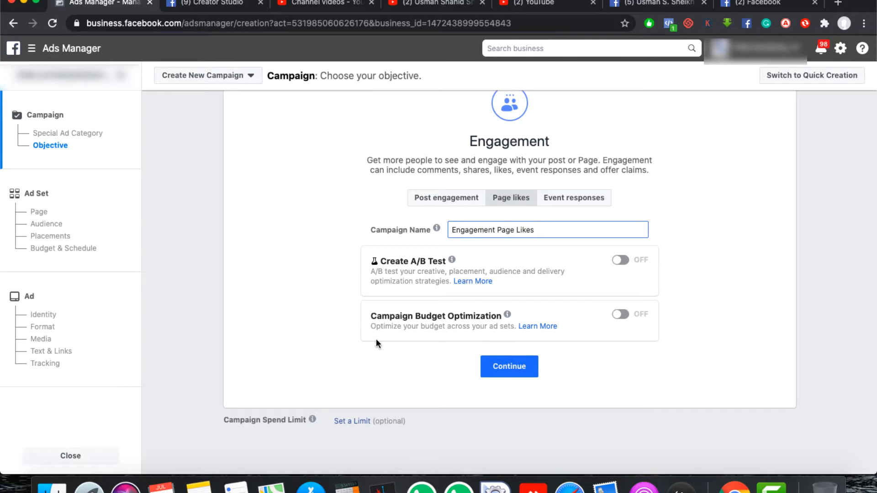
mouse_move(433, 306)
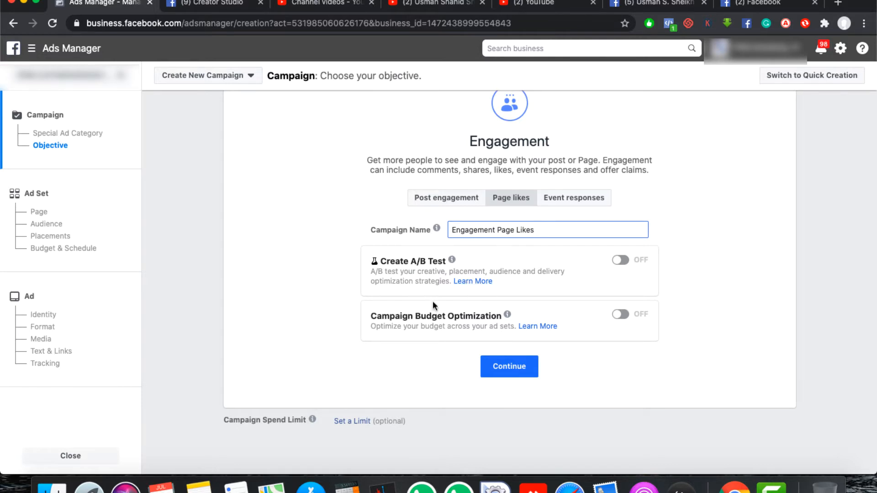
mouse_move(537, 290)
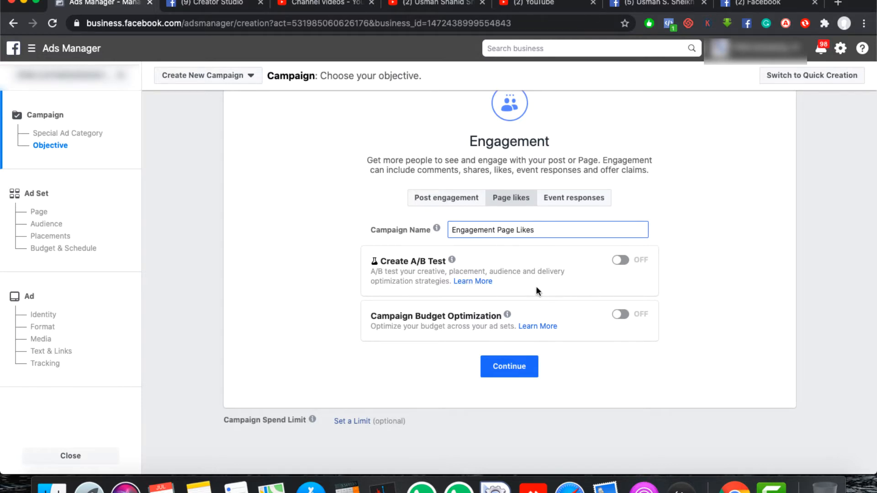
mouse_move(435, 272)
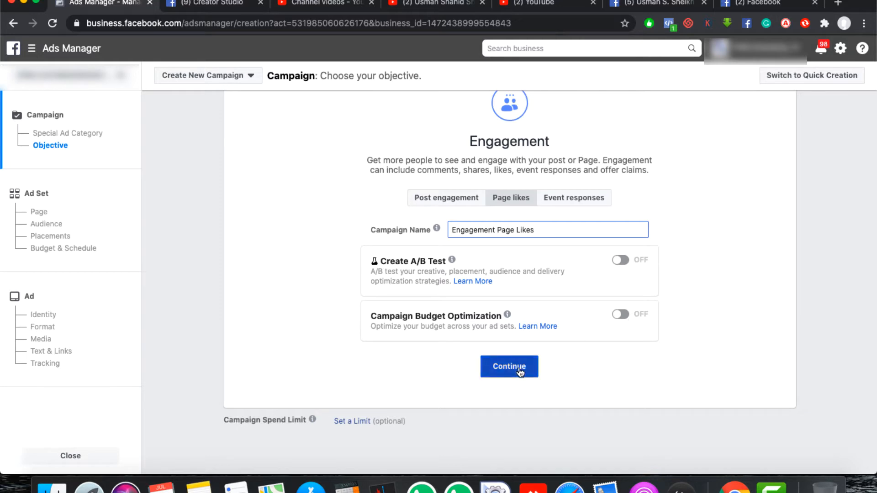
mouse_move(501, 375)
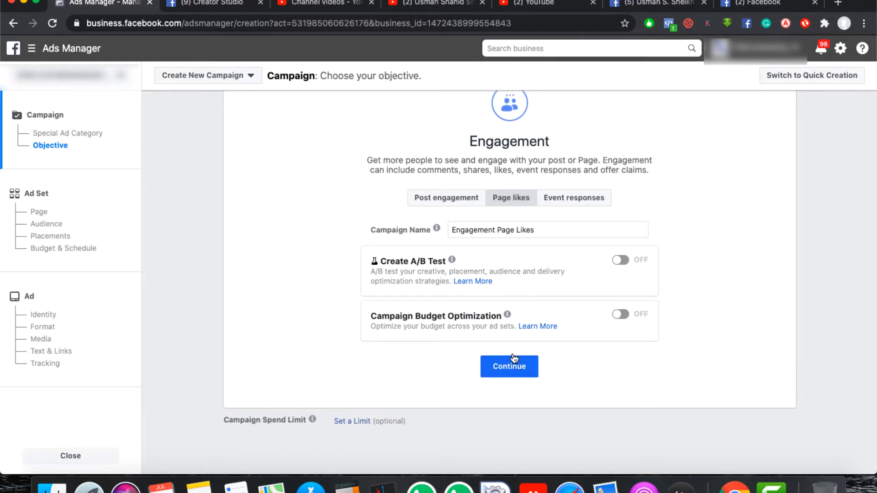
- Continue to the ad set and rename it from 'PK - 18+' to 'Engagement Page Likes', keeping the chosen Page
click(509, 366)
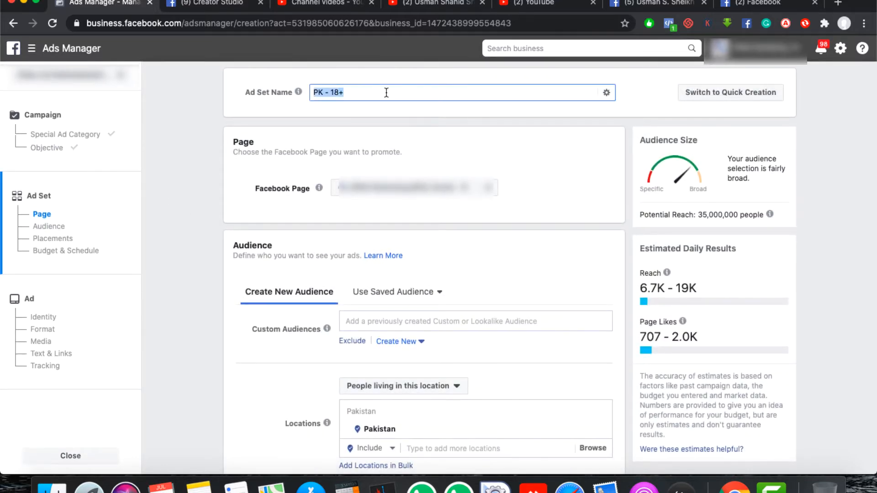
text(Engagement Page Likes)
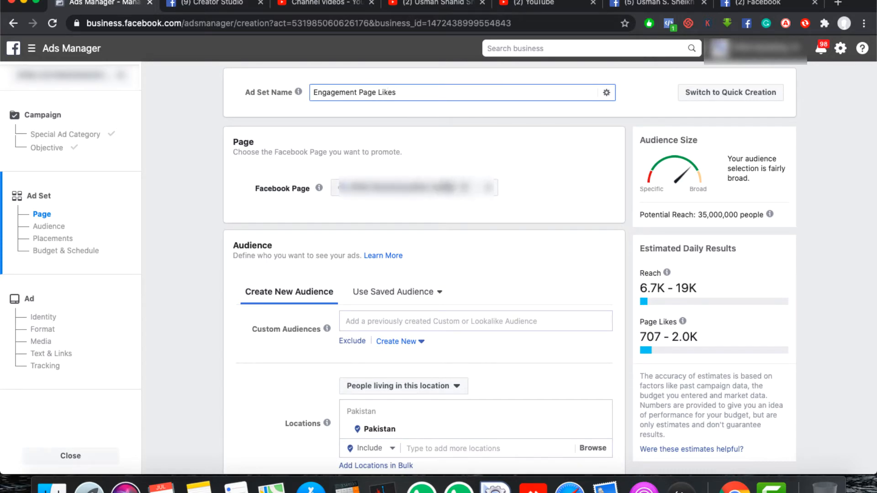
click(413, 188)
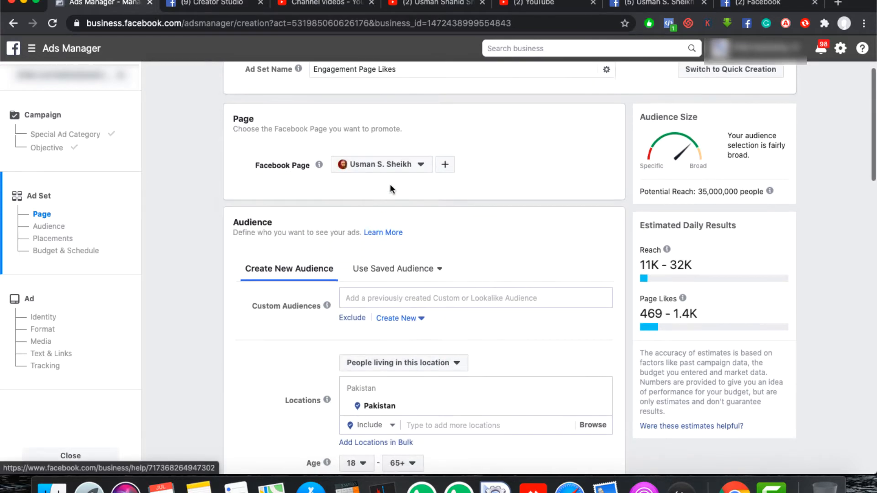
mouse_move(343, 195)
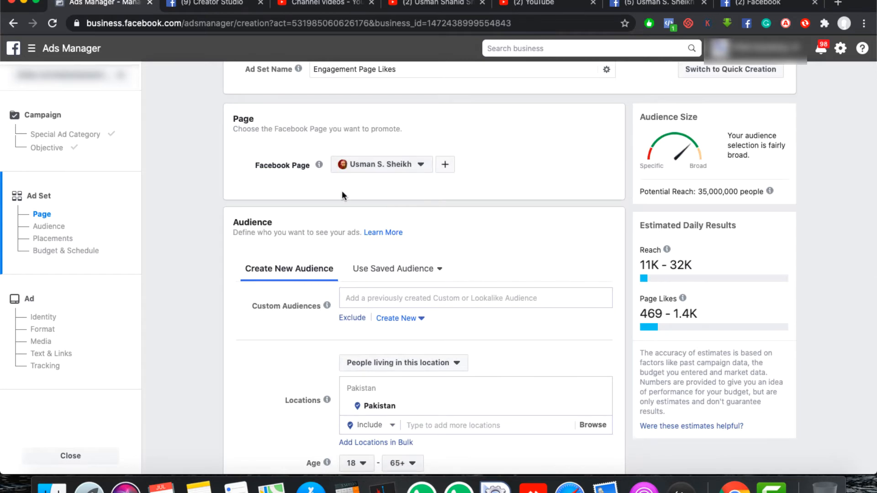
mouse_move(316, 218)
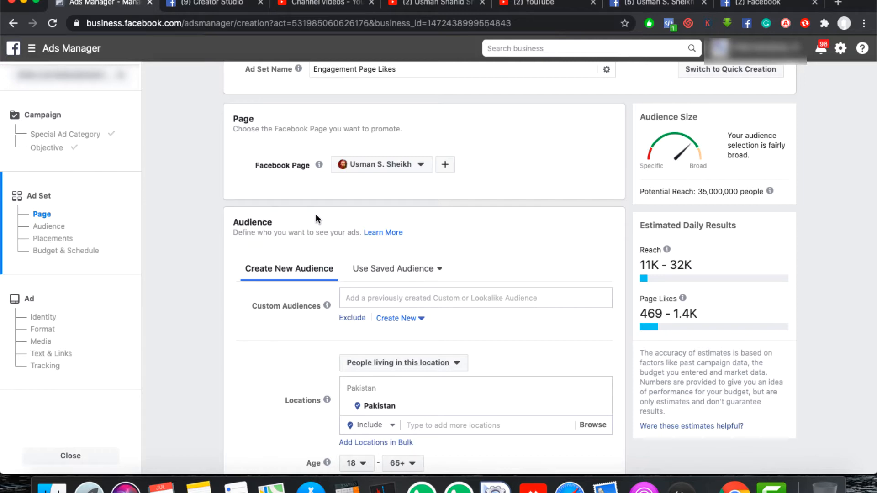
mouse_move(361, 203)
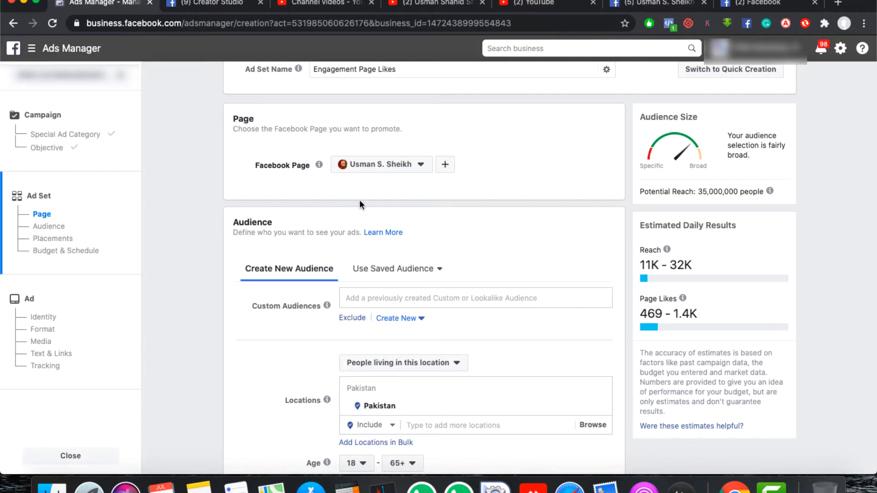
mouse_move(327, 203)
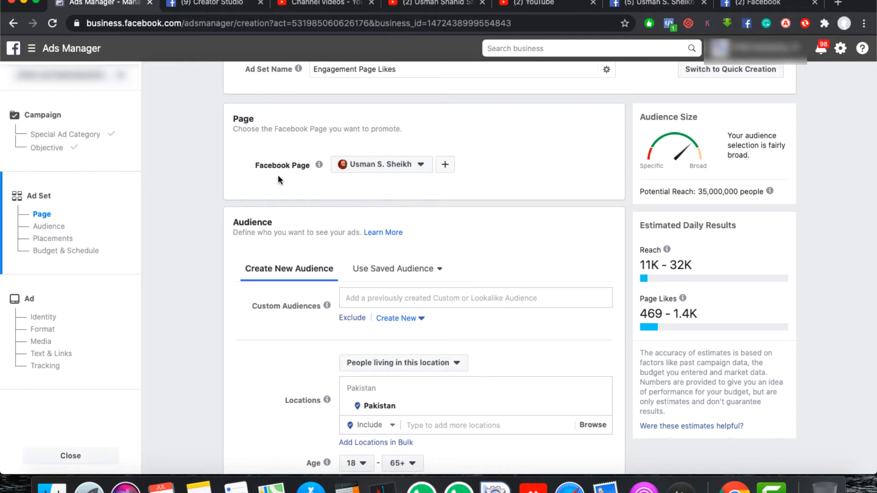
mouse_move(318, 183)
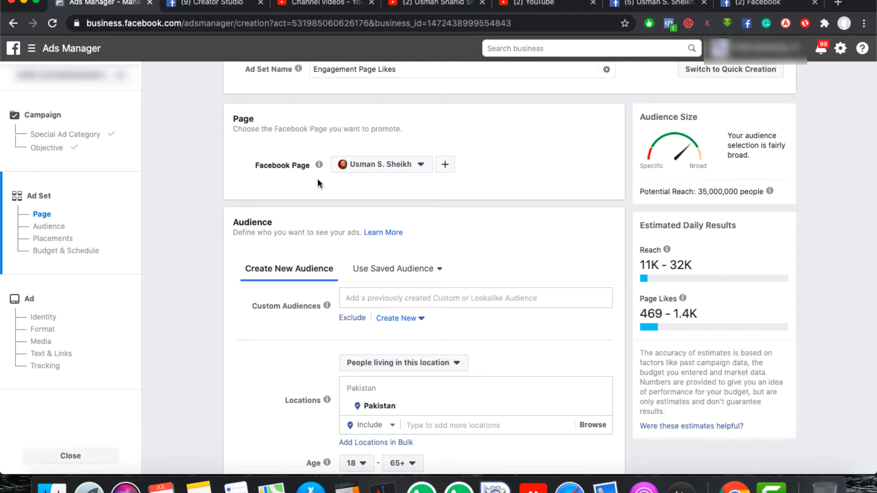
scroll(down, 3)
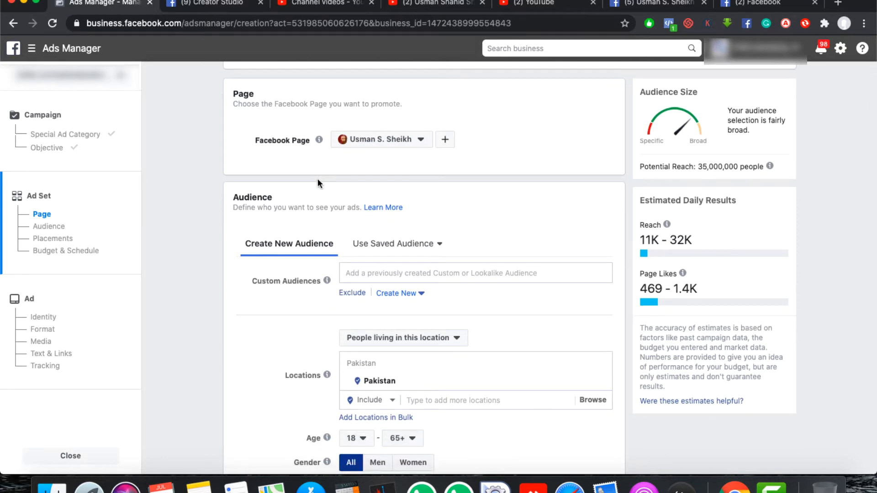
mouse_move(269, 211)
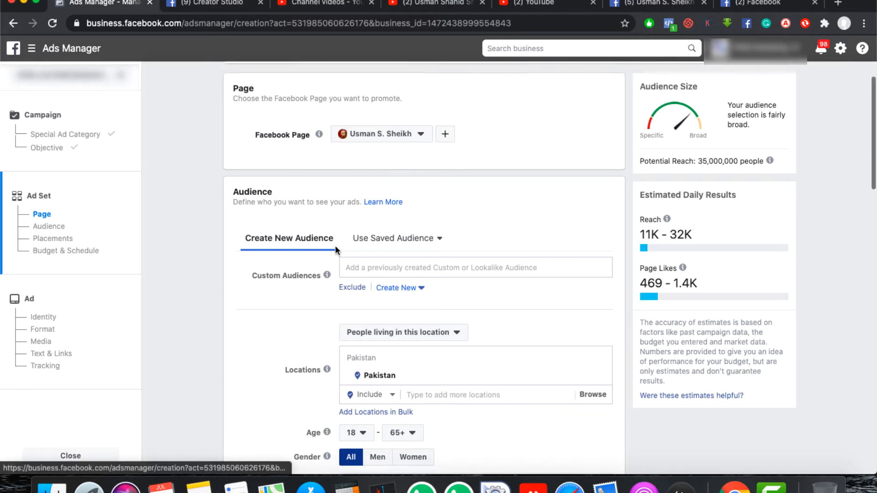
scroll(down, 3)
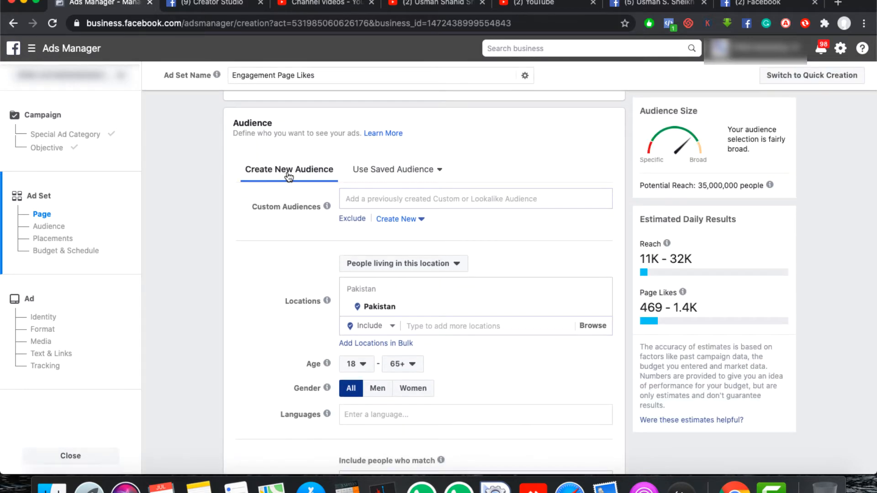
mouse_move(379, 251)
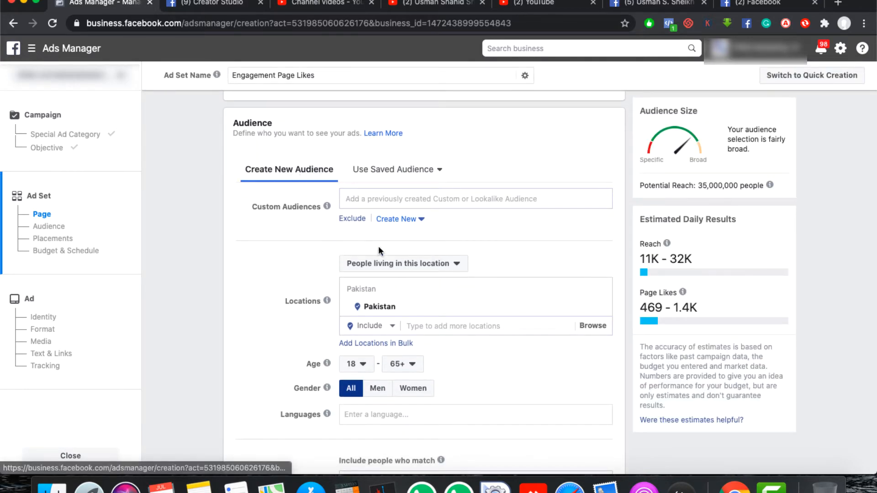
scroll(down, 3)
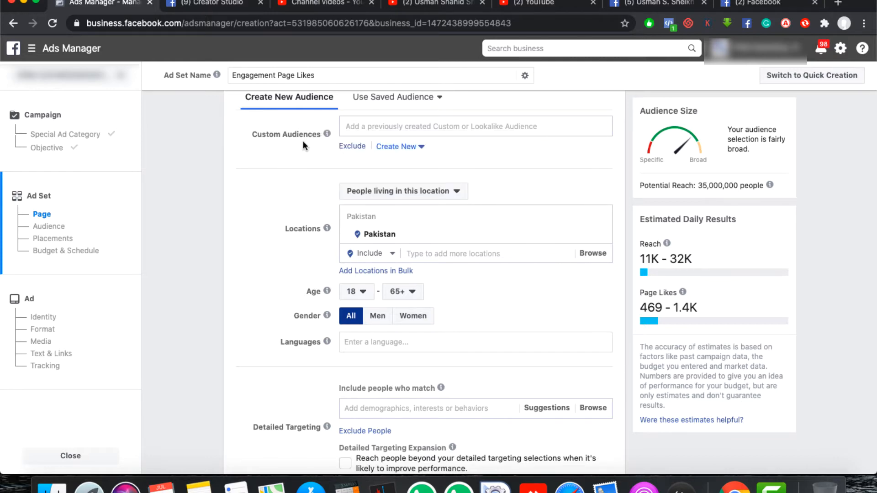
mouse_move(470, 233)
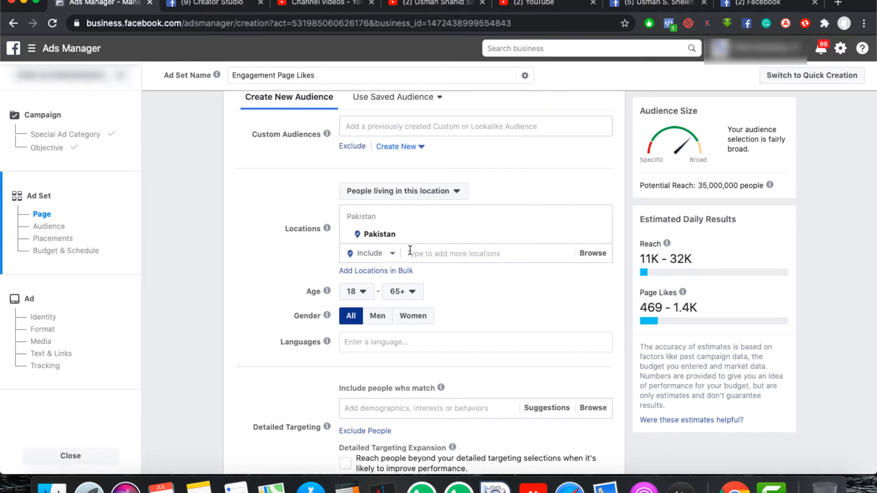
mouse_move(433, 180)
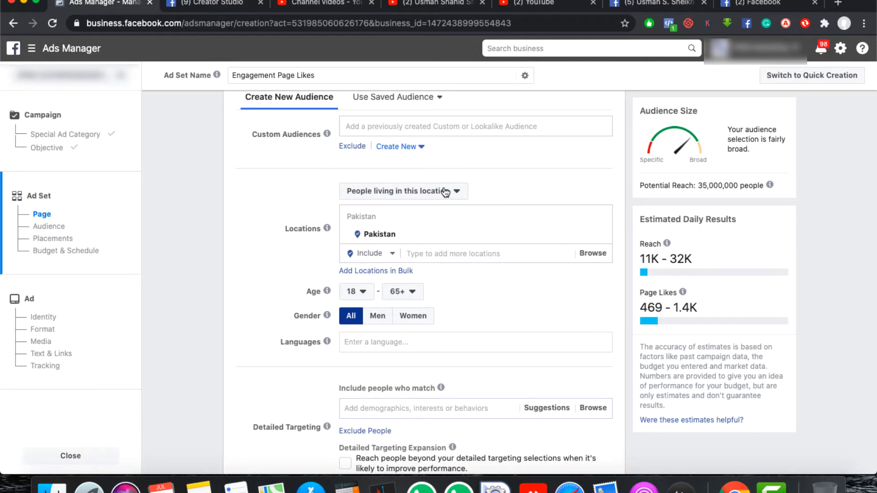
mouse_move(317, 208)
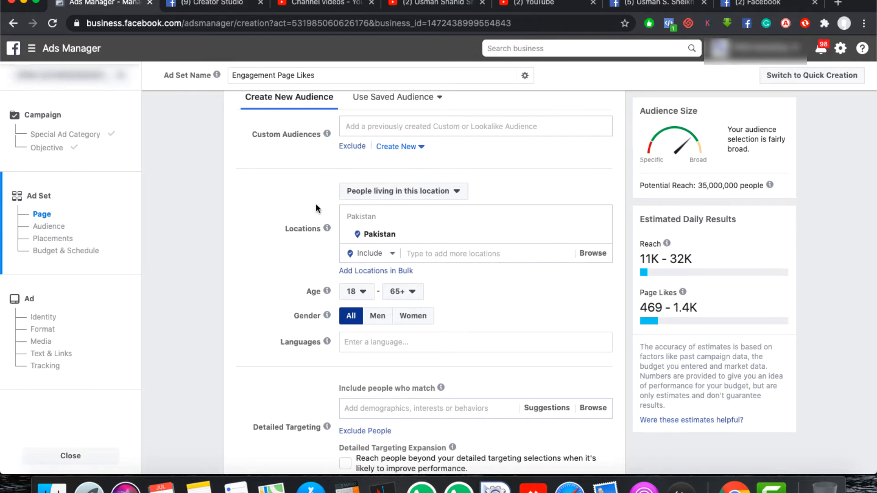
click(401, 191)
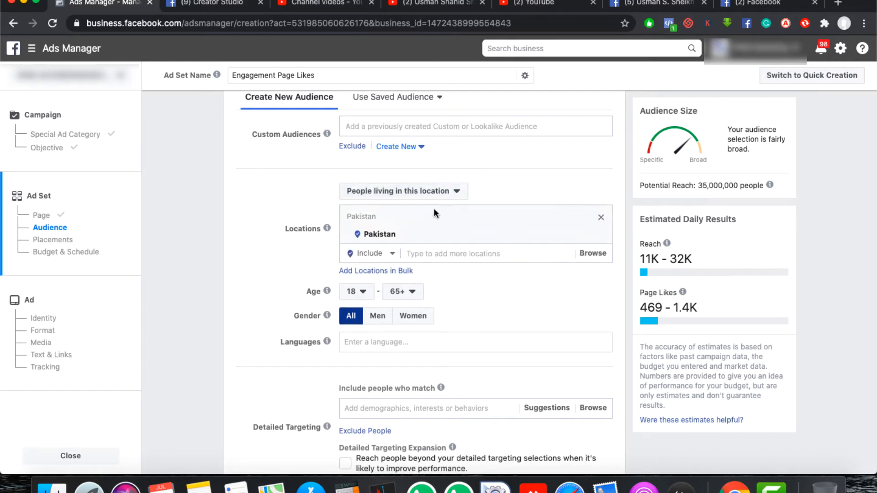
- Try 'People living in or recently in this location', then return to 'People living in this location'
click(402, 191)
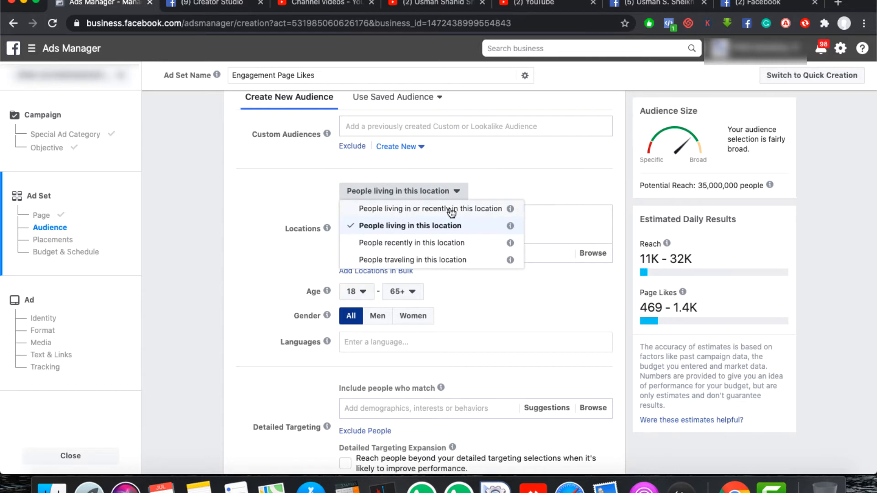
mouse_move(402, 218)
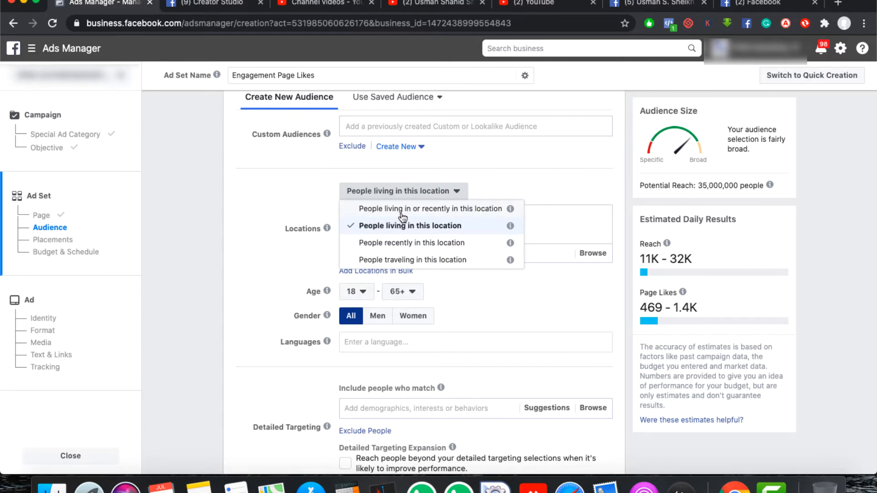
click(431, 209)
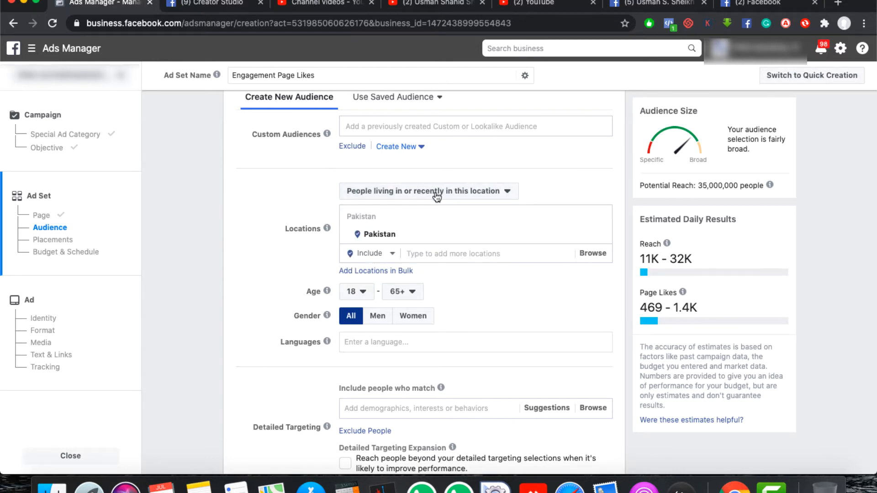
click(427, 191)
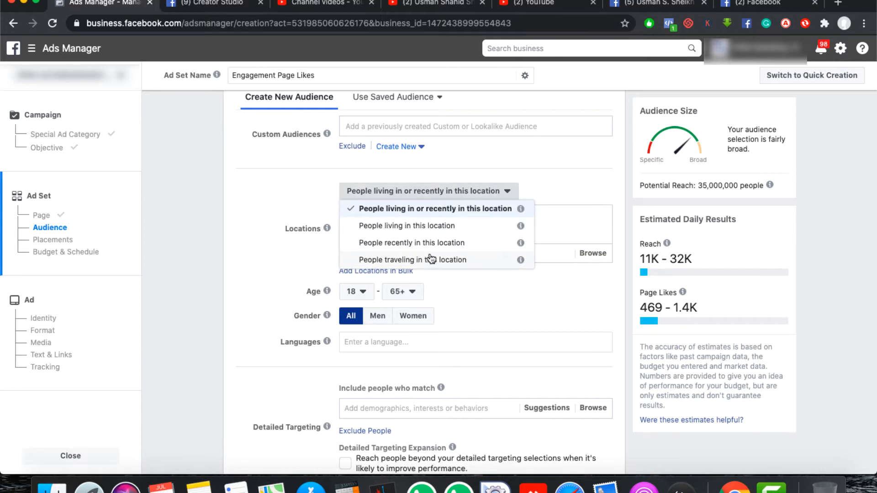
mouse_move(300, 245)
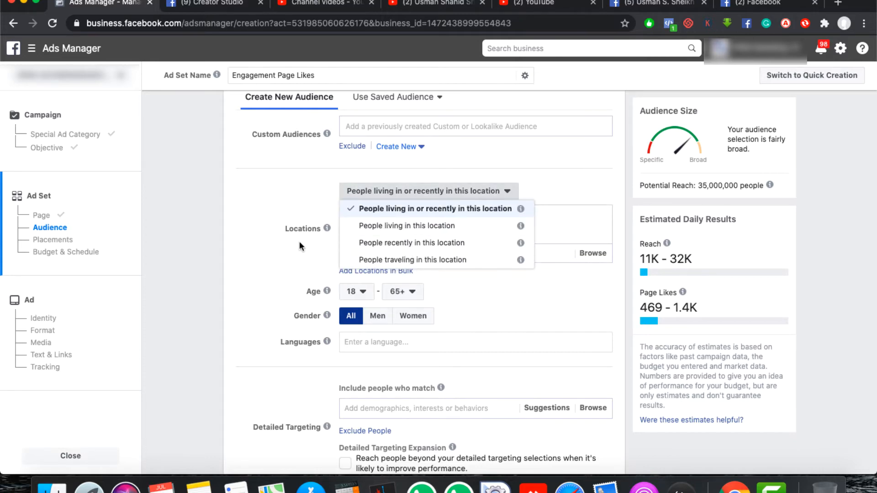
mouse_move(487, 194)
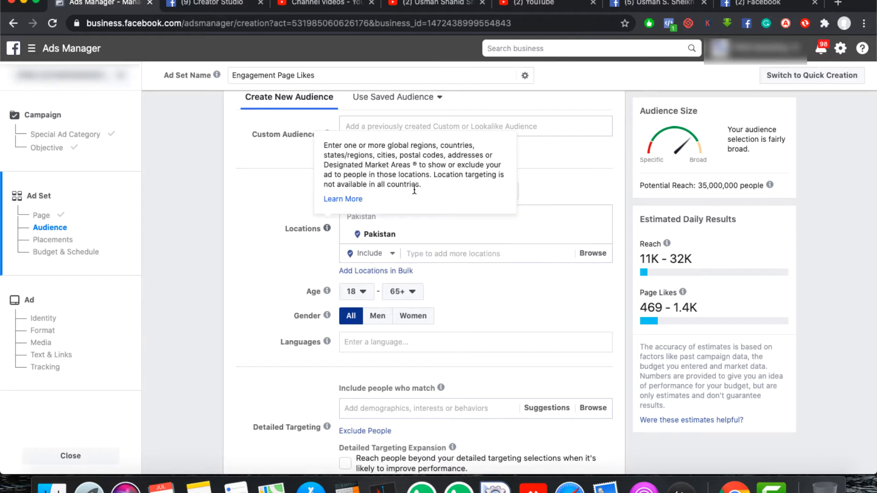
click(428, 191)
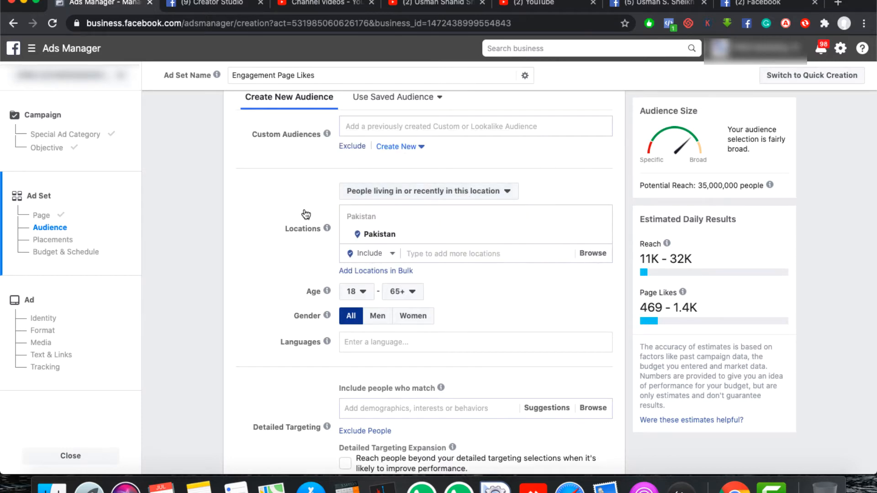
click(427, 191)
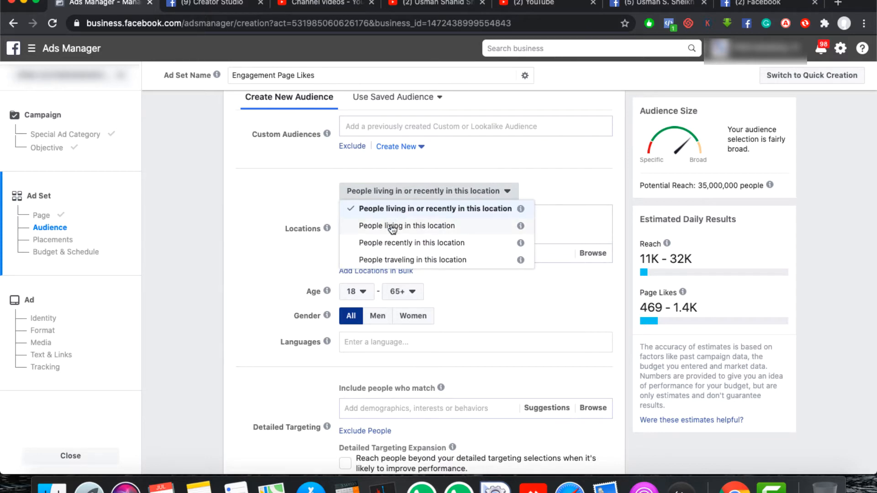
click(406, 225)
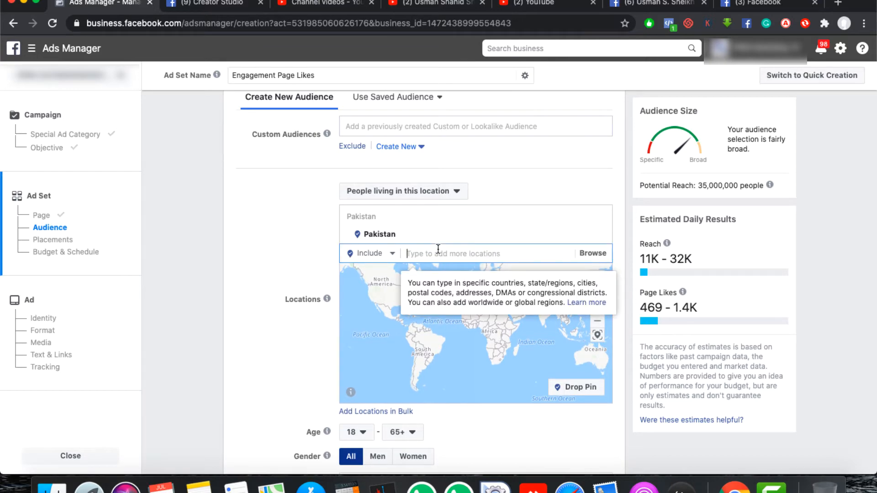
- Replace Pakistan with Karachi, Sindh, Pakistan as the targeted location
text(Karac)
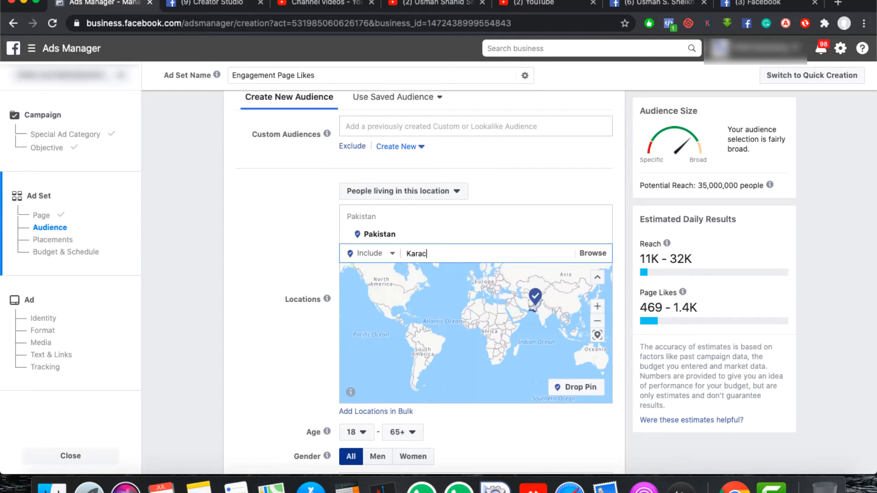
text(hi)
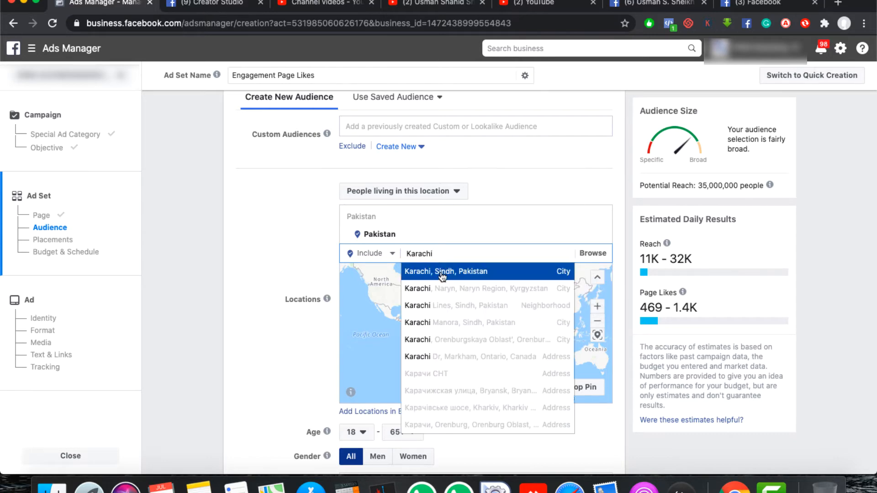
click(446, 271)
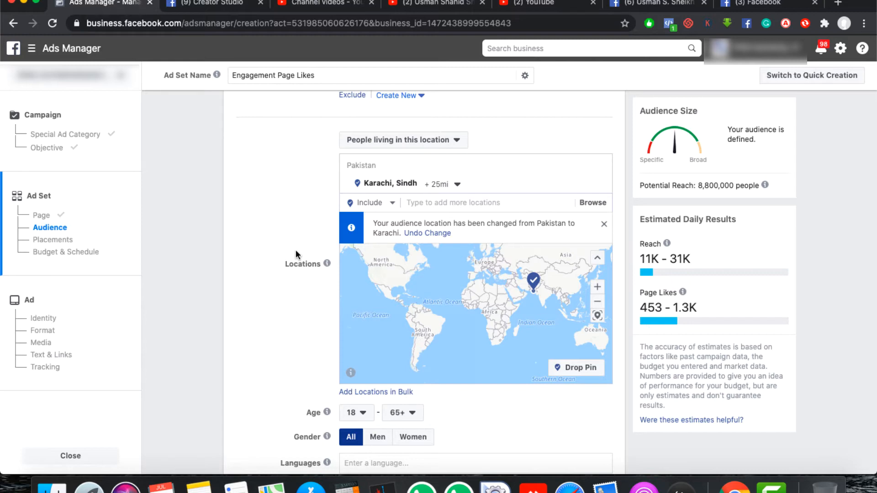
mouse_move(281, 229)
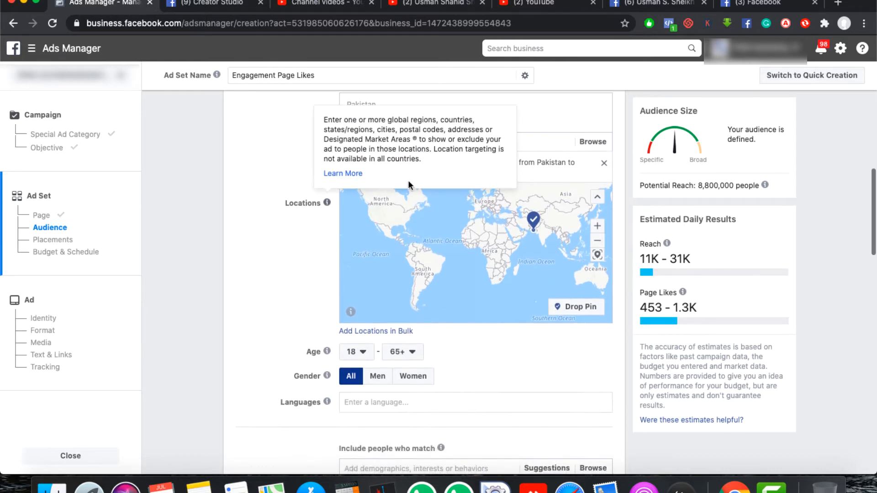
scroll(down, 3)
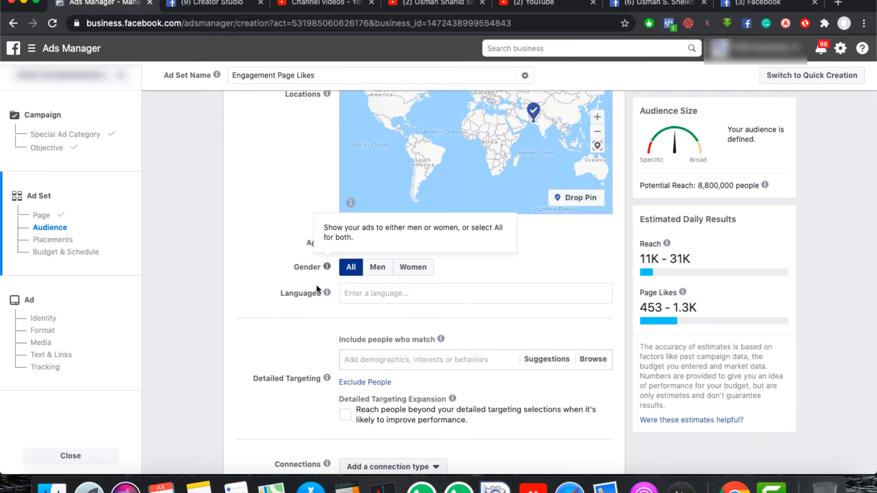
scroll(down, 3)
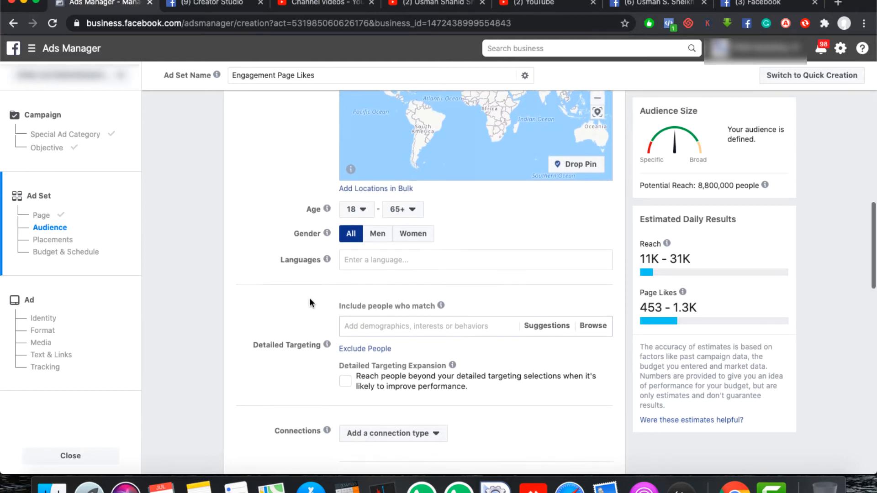
scroll(down, 3)
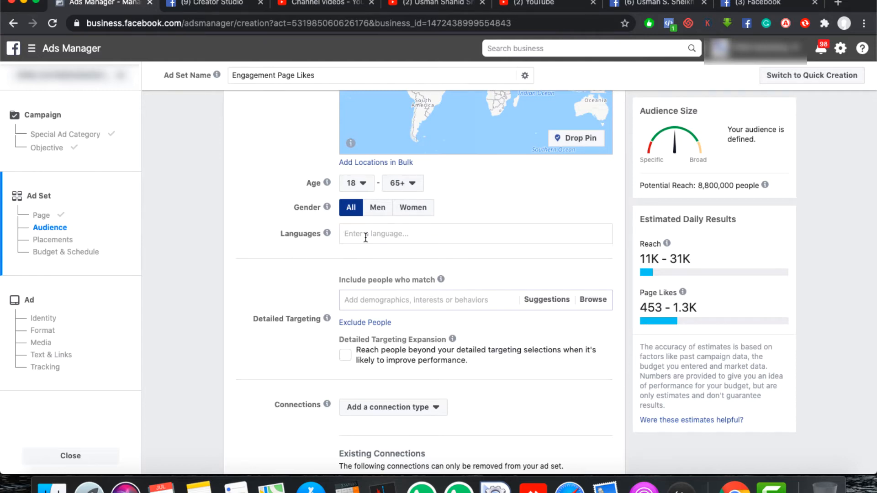
click(475, 234)
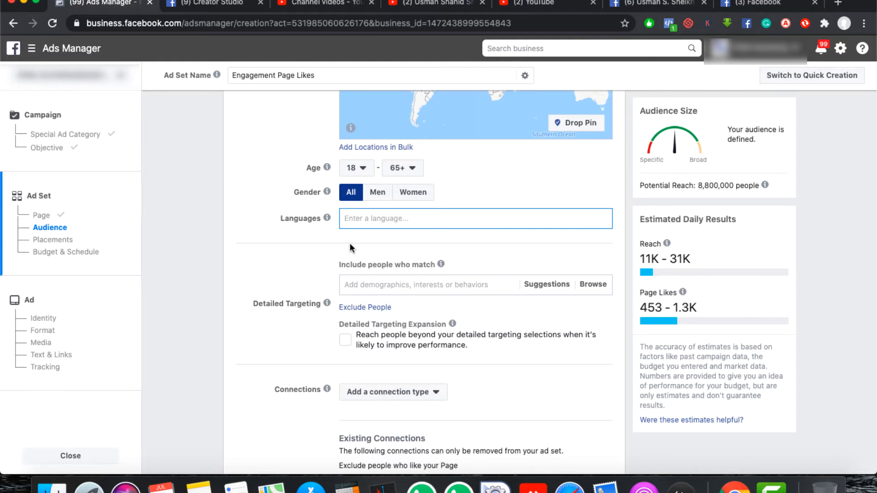
click(474, 218)
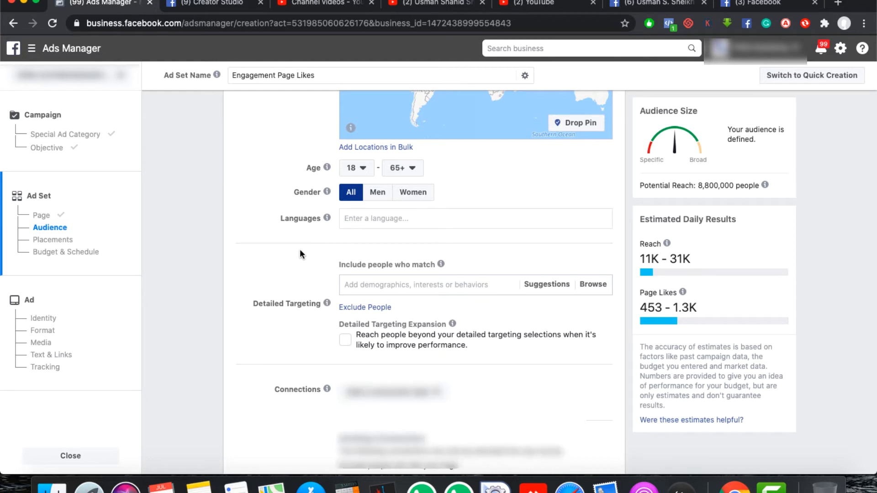
- Turn Detailed Targeting Expansion on and back off, leaving it unchecked
scroll(down, 3)
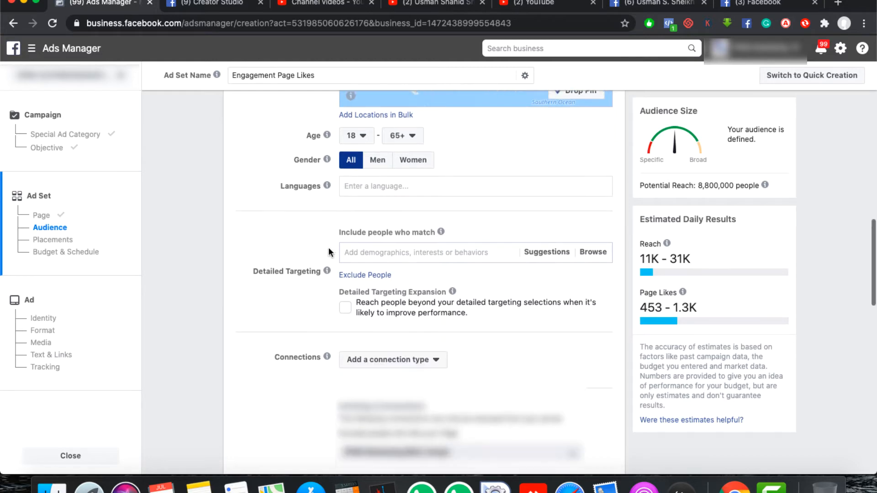
scroll(down, 3)
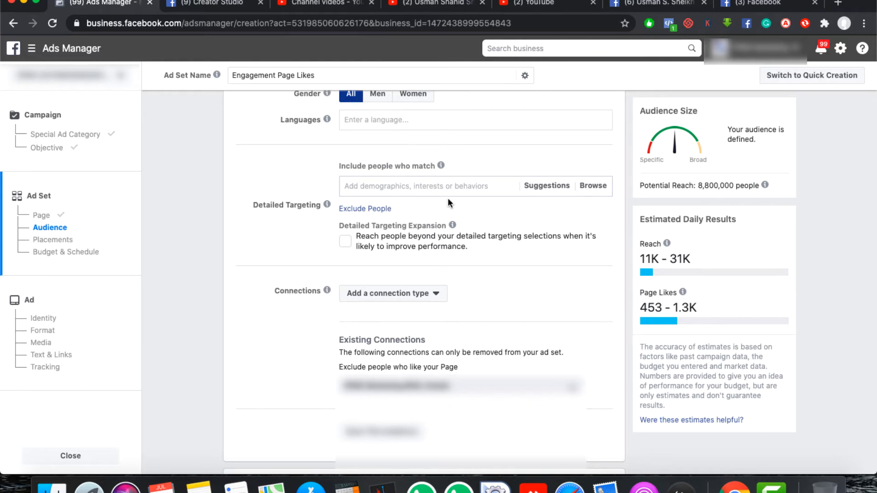
mouse_move(392, 189)
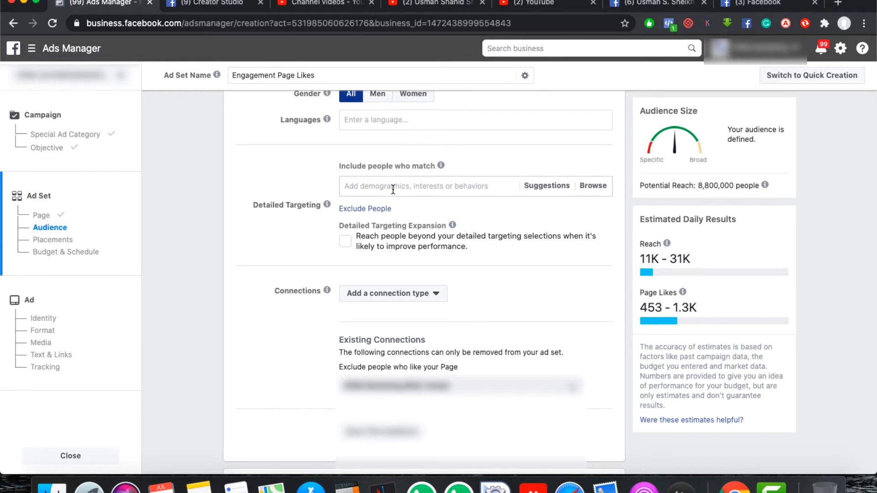
mouse_move(472, 200)
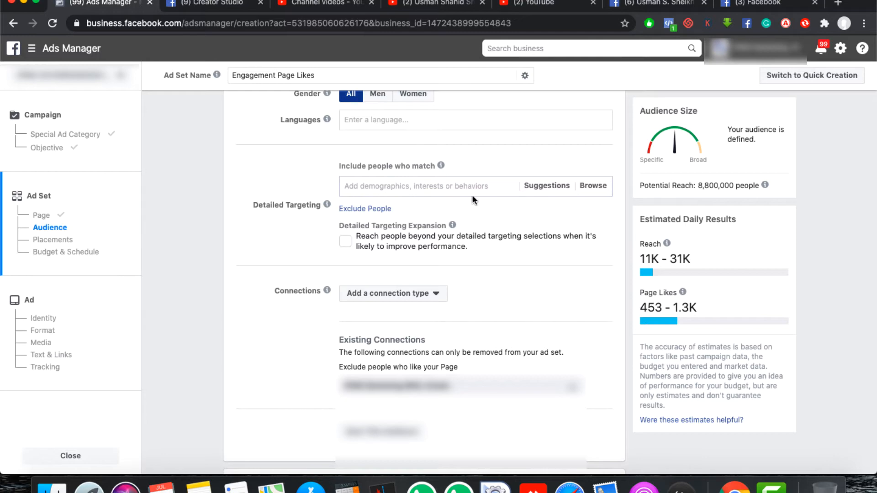
mouse_move(308, 190)
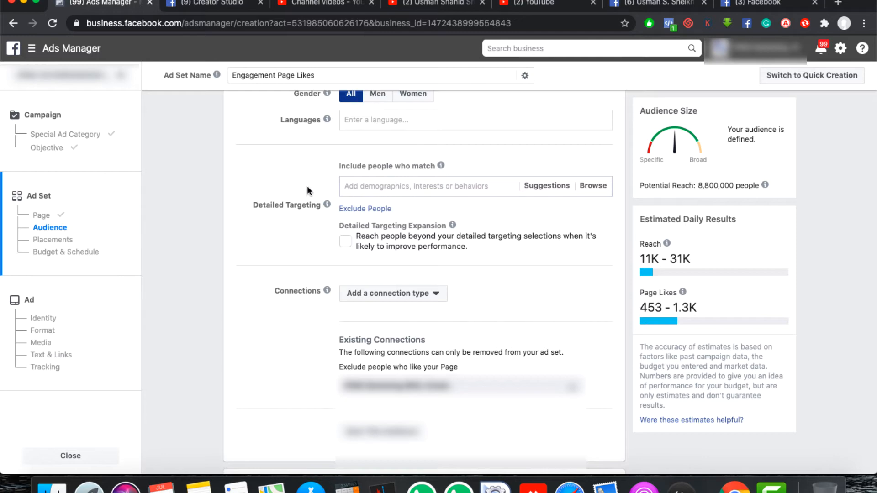
mouse_move(364, 261)
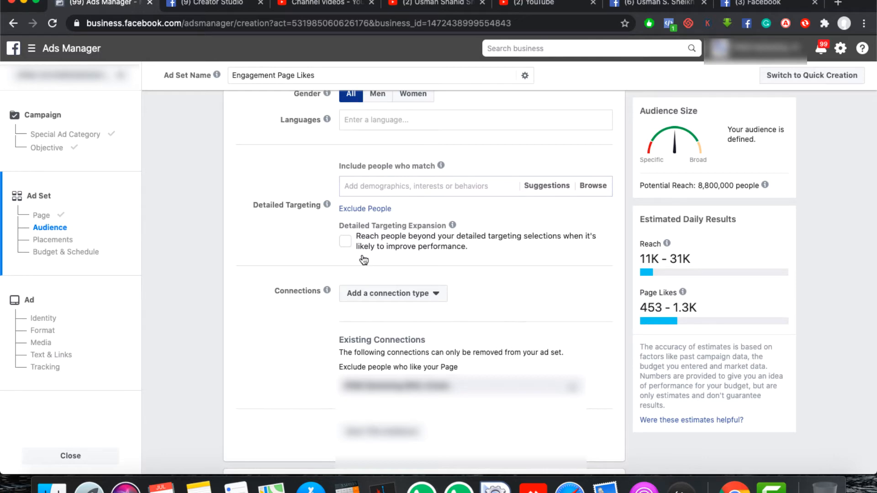
mouse_move(440, 235)
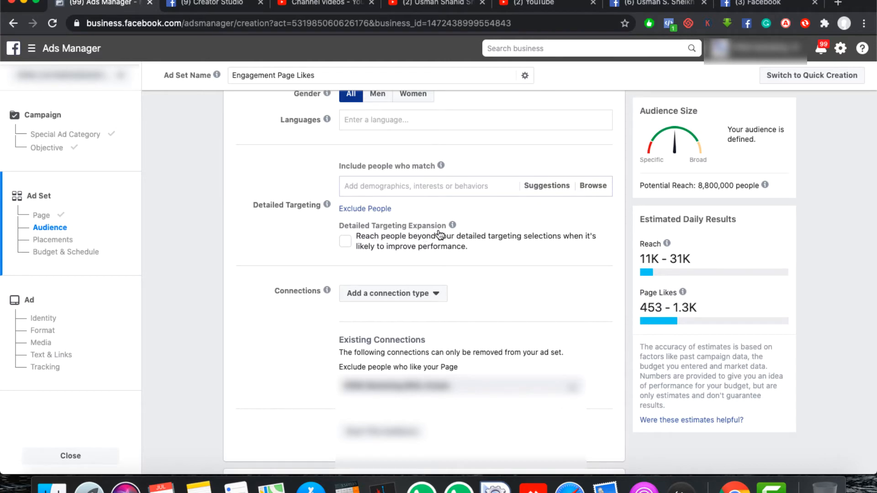
mouse_move(348, 248)
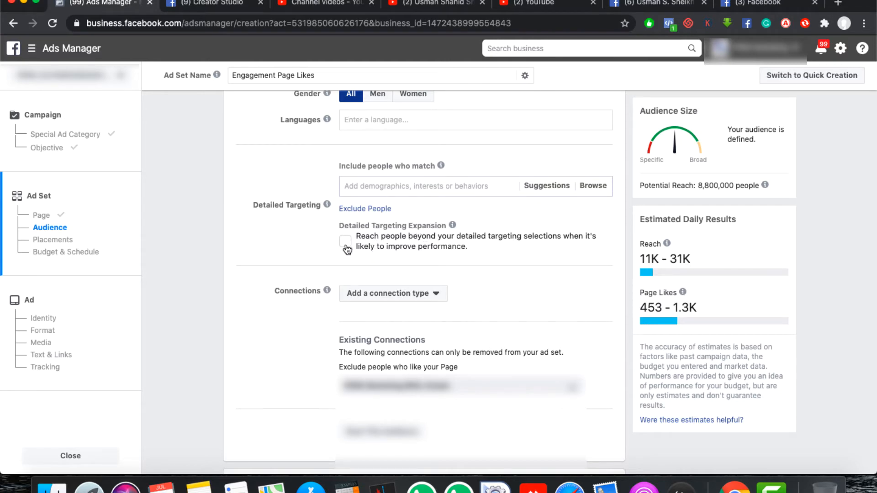
click(345, 241)
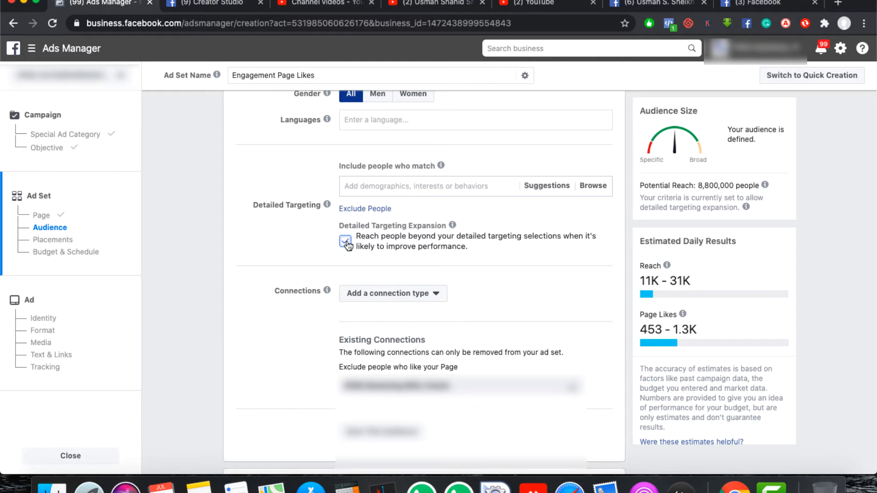
click(346, 240)
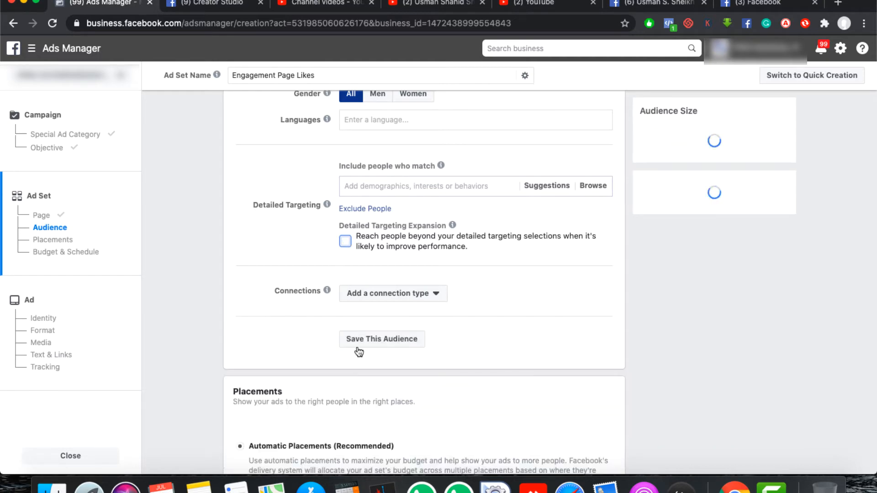
- Bring up the 'Add a connection type' choices under Connections
click(393, 293)
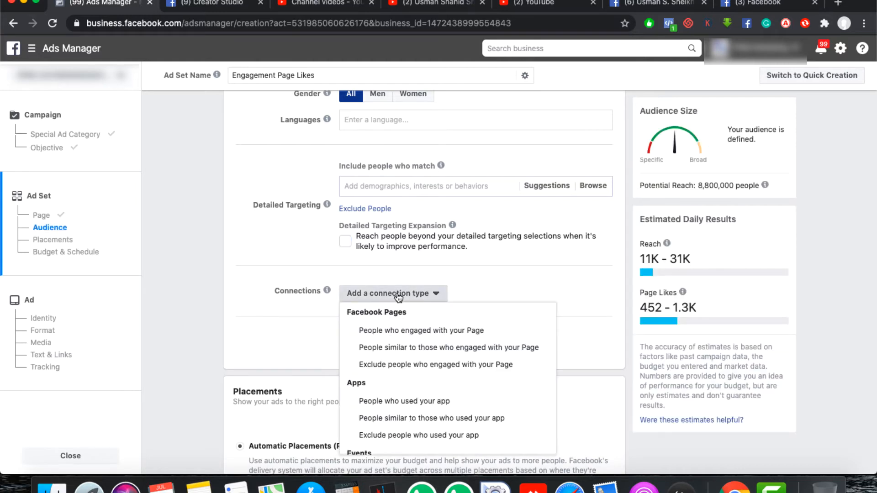
click(393, 293)
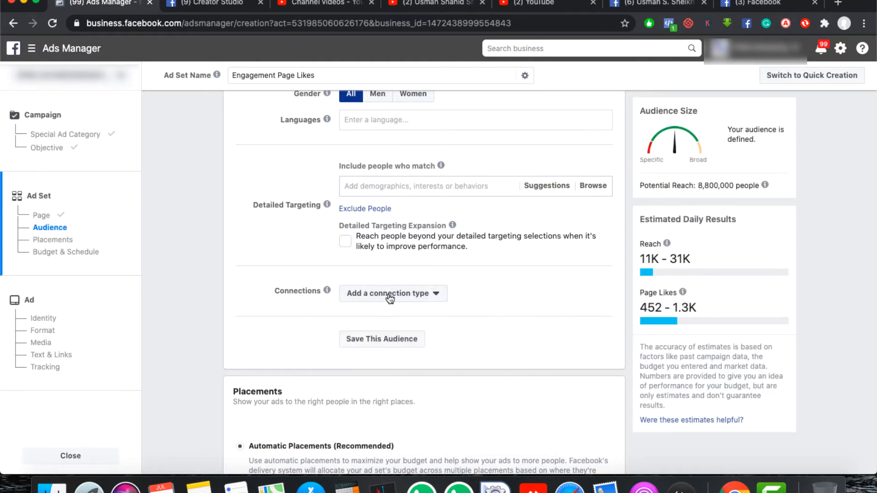
click(390, 293)
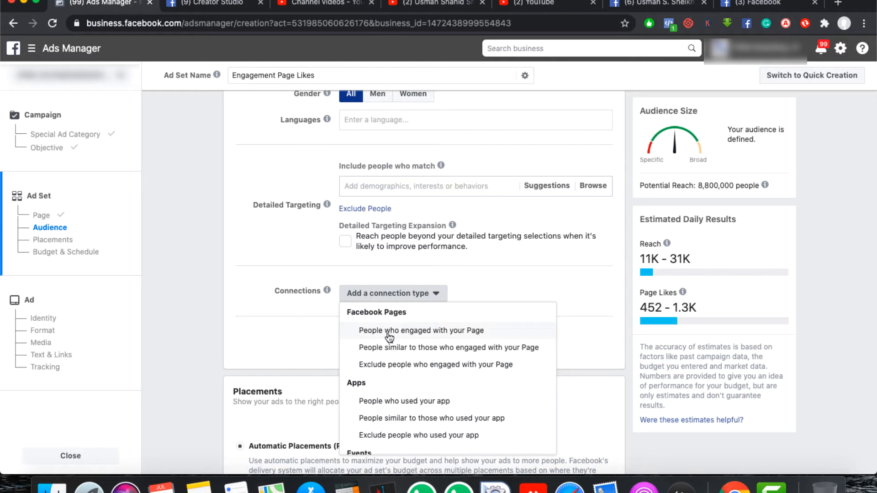
mouse_move(389, 370)
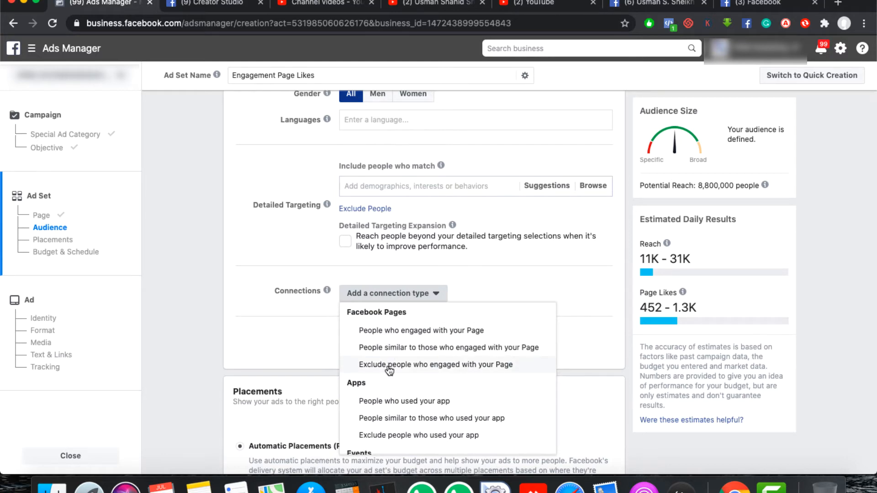
mouse_move(416, 368)
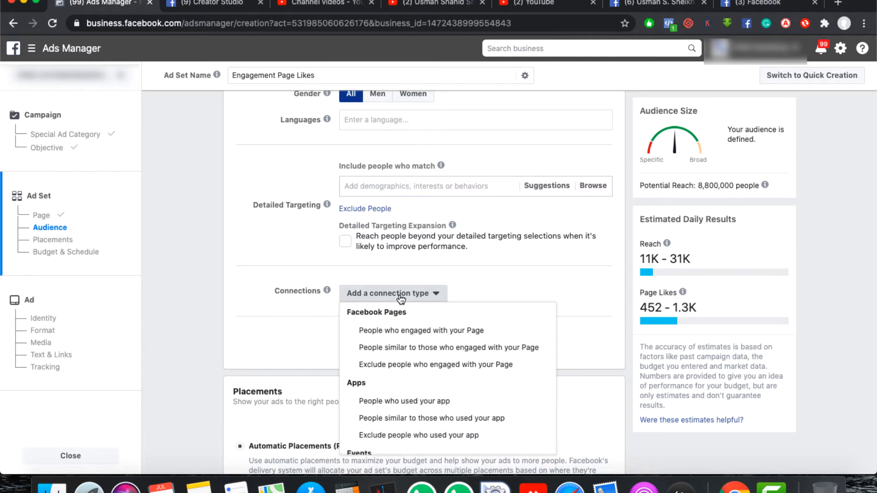
mouse_move(399, 370)
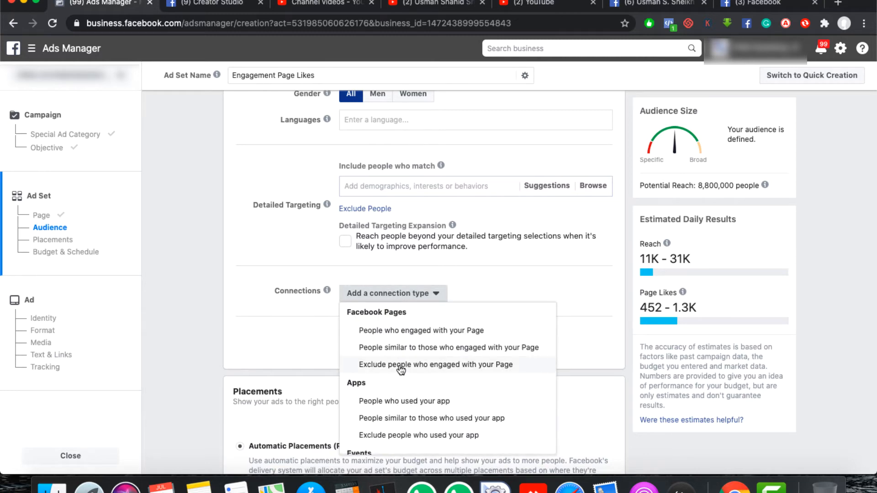
- Exclude people who engaged with the Page and select the matching Page for the audience
click(435, 364)
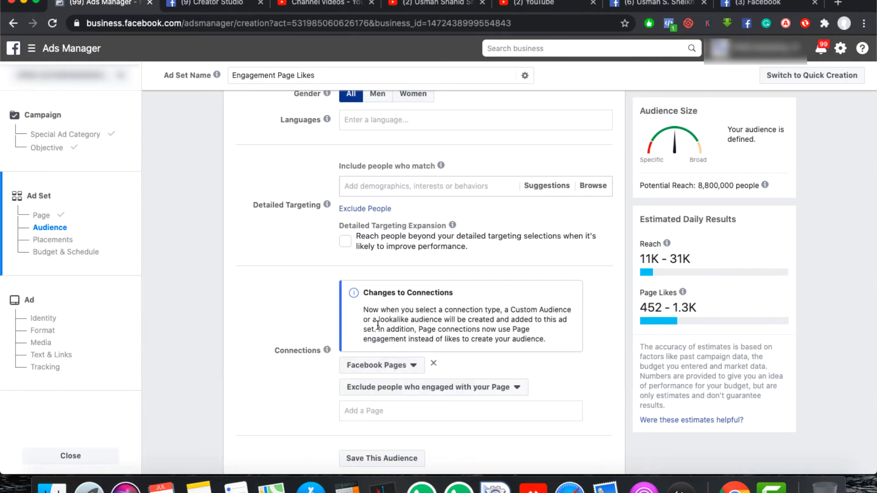
text(usman)
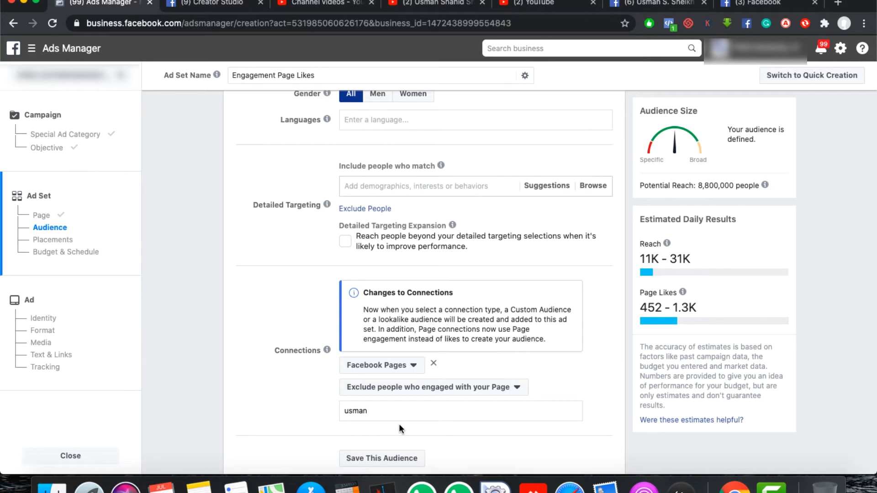
scroll(down, 3)
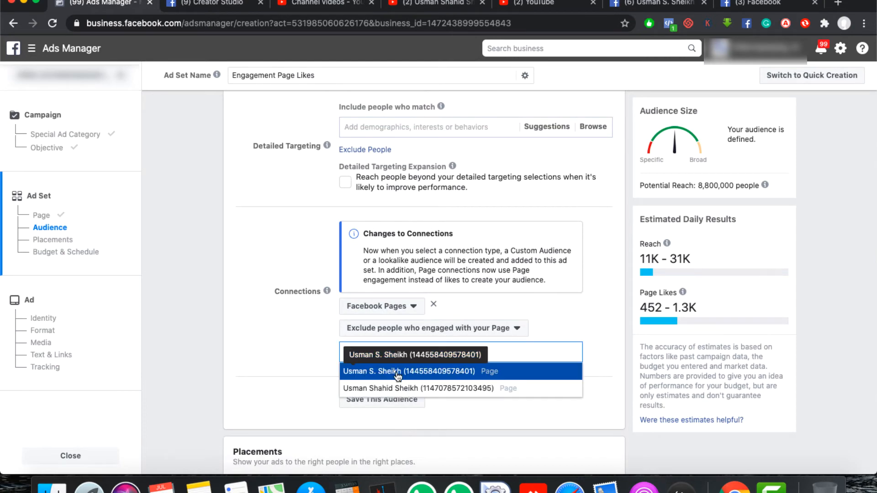
click(413, 370)
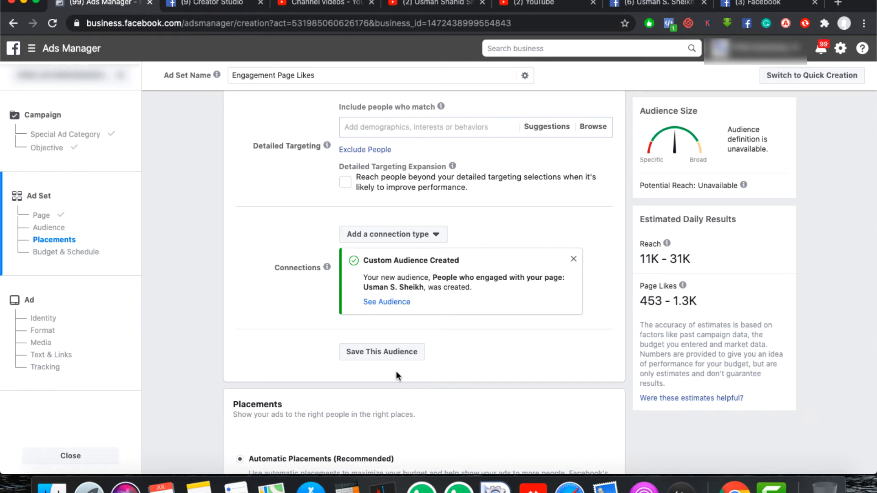
scroll(down, 3)
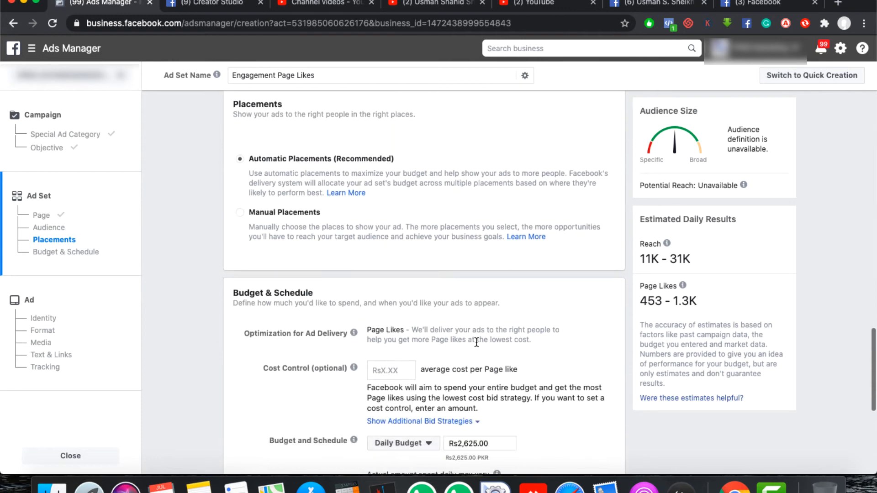
mouse_move(697, 216)
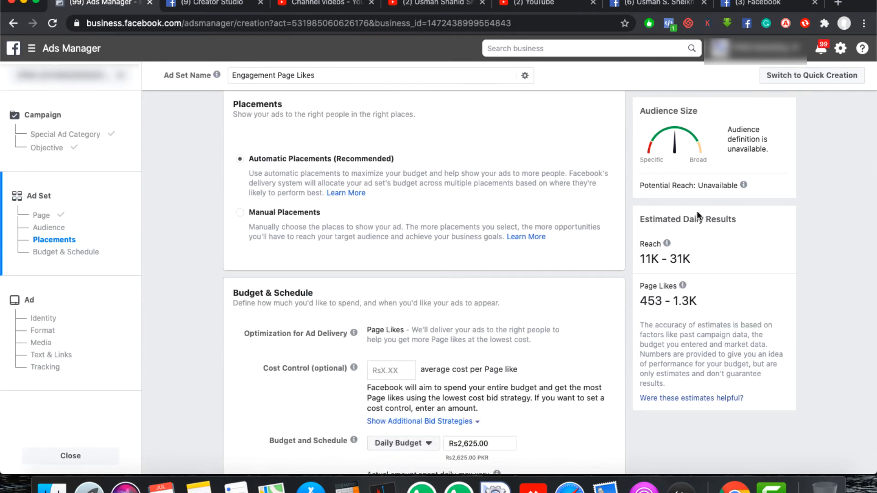
mouse_move(719, 198)
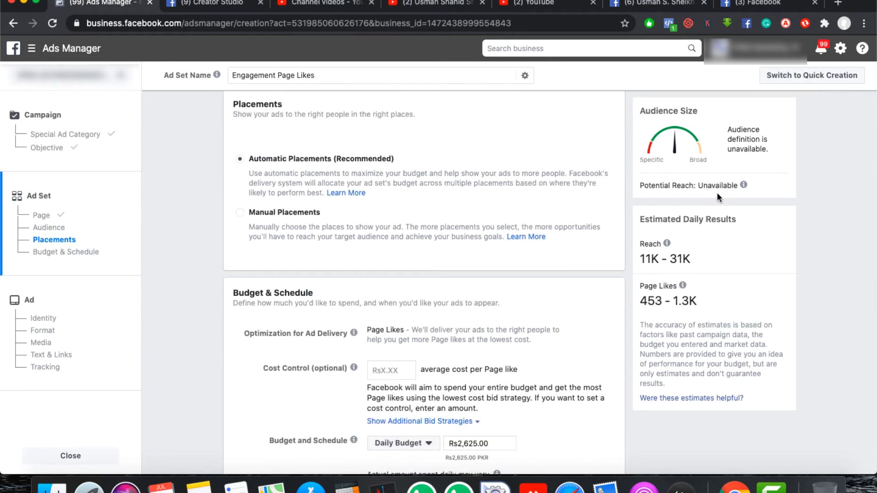
mouse_move(666, 244)
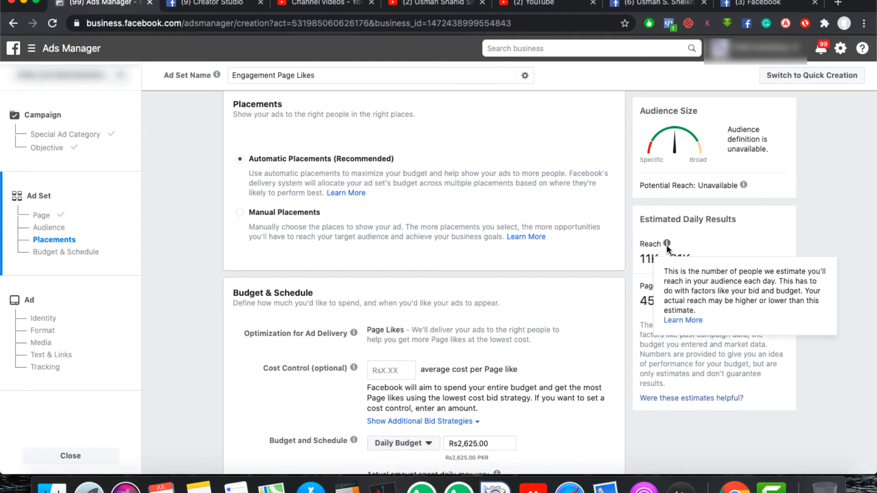
mouse_move(663, 268)
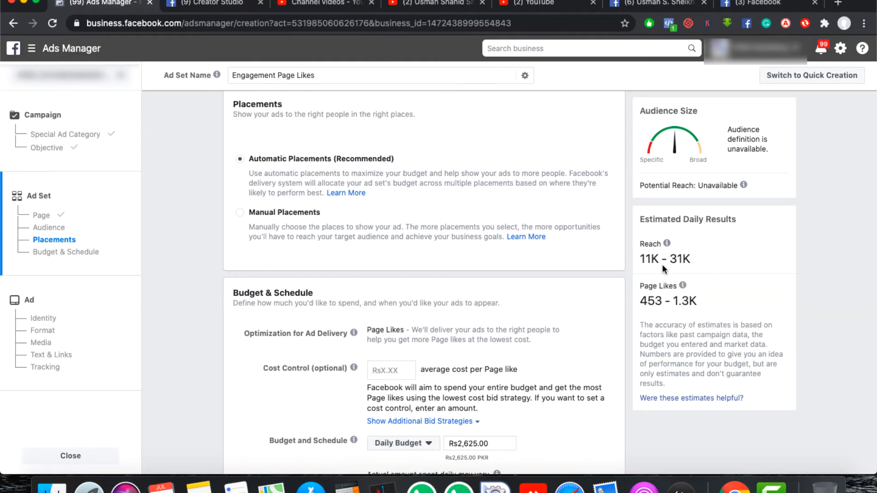
mouse_move(554, 290)
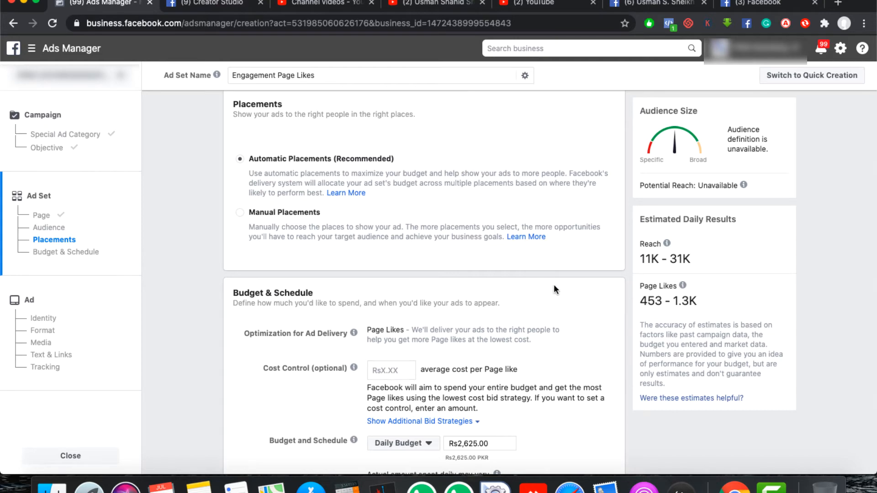
- Set the ad set's daily budget to Rs200 in Budget & Schedule
scroll(down, 3)
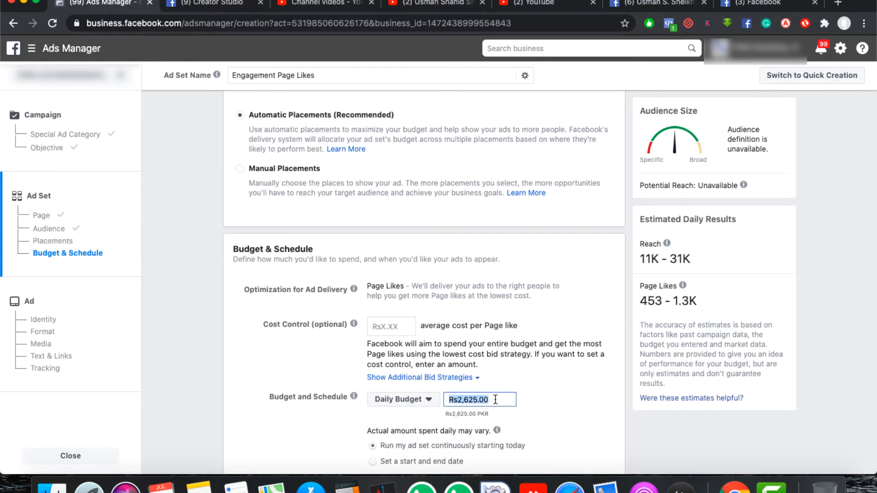
text(200)
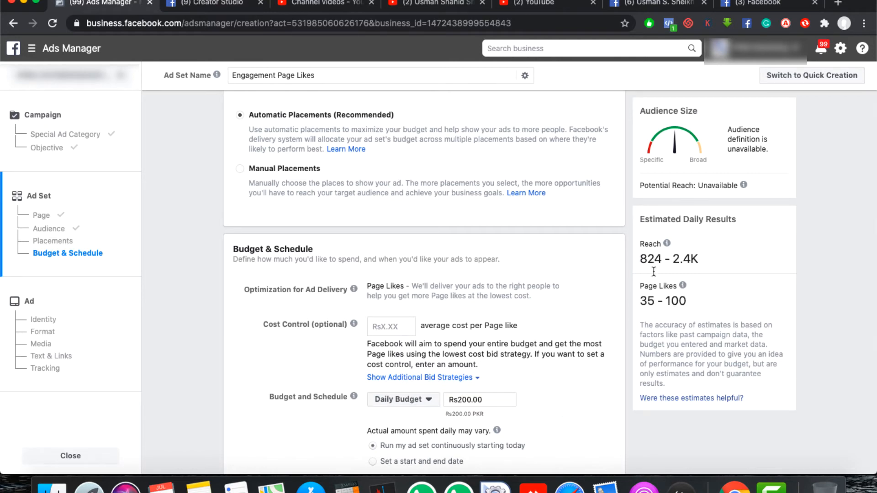
mouse_move(659, 274)
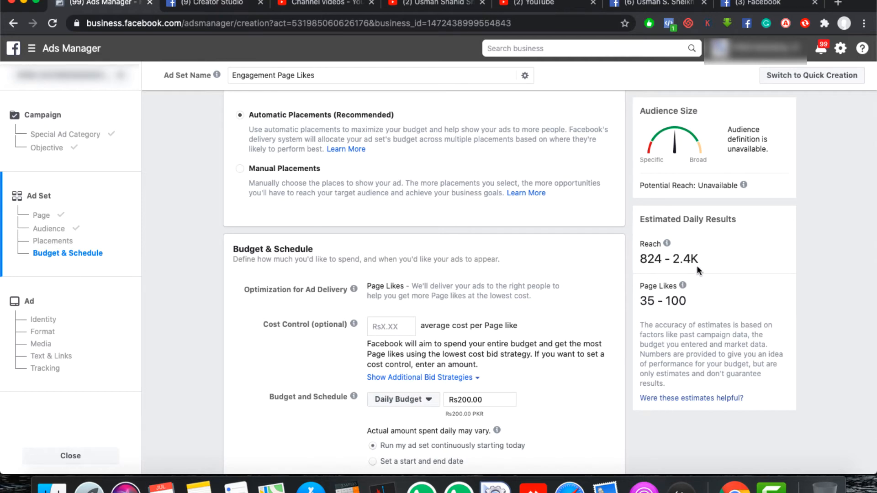
mouse_move(651, 269)
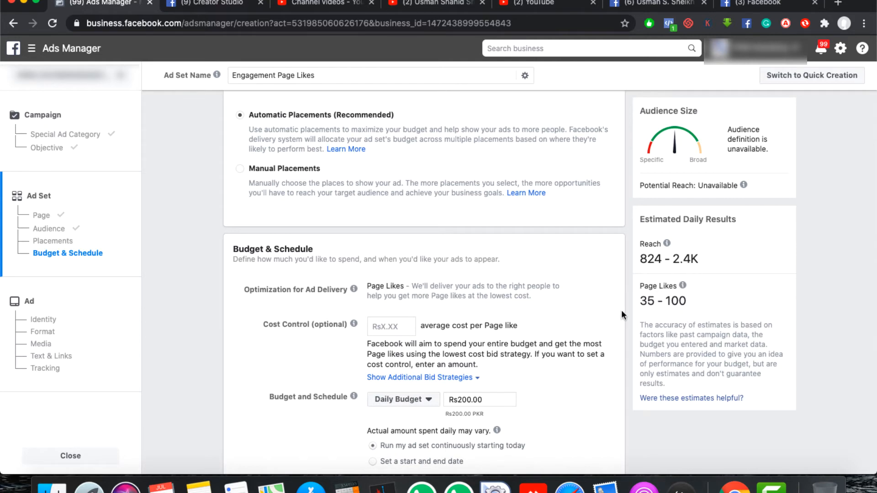
scroll(down, 3)
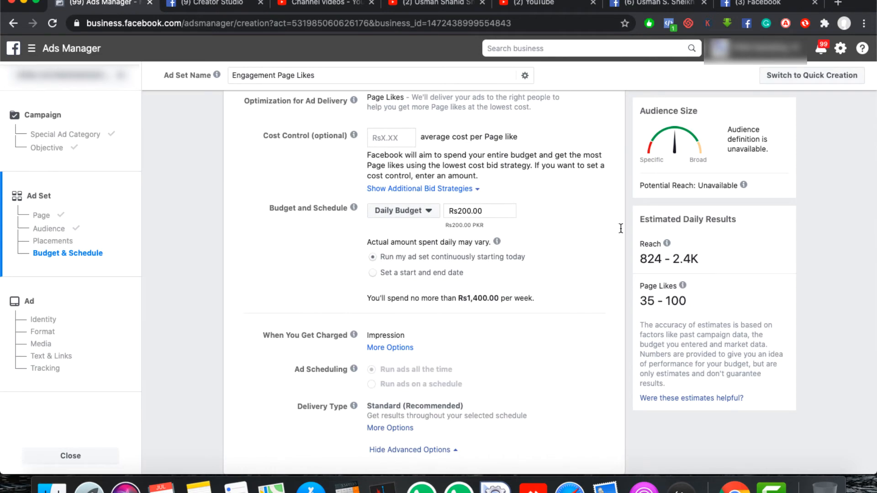
scroll(down, 3)
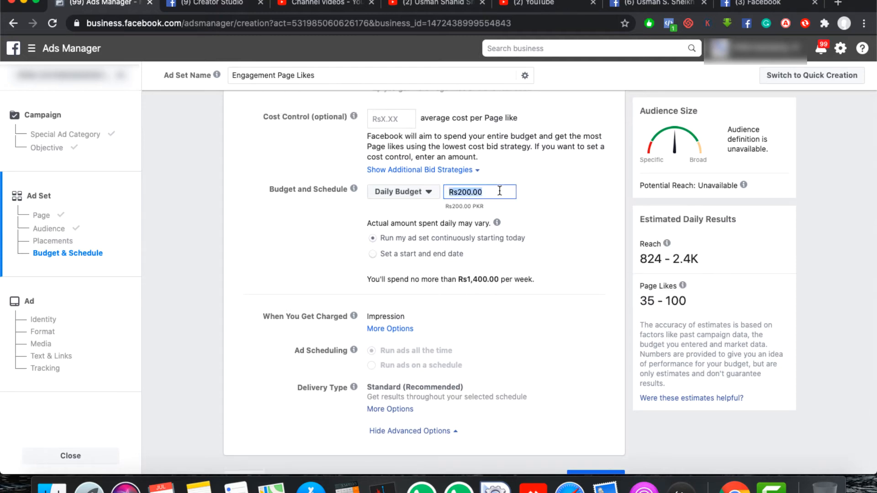
click(537, 330)
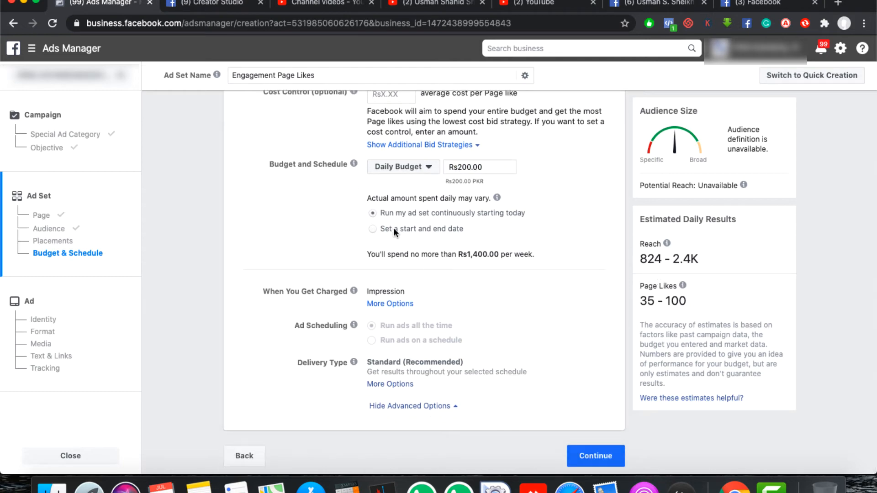
click(373, 228)
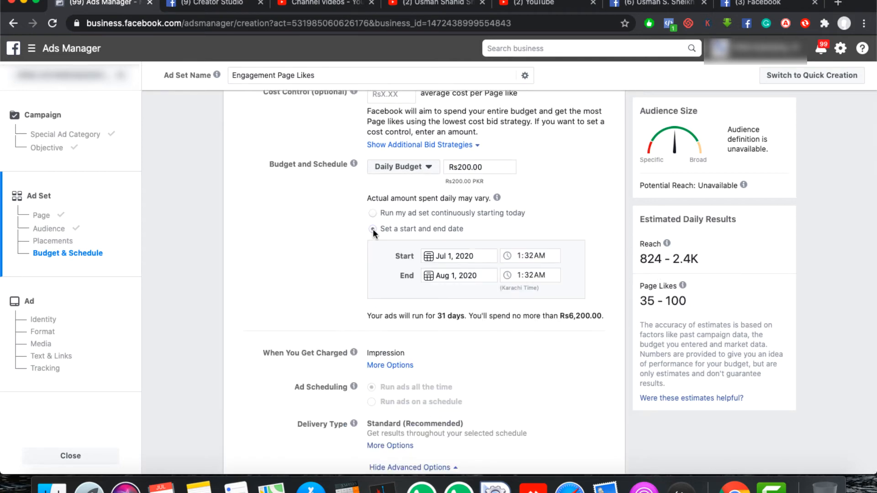
click(373, 229)
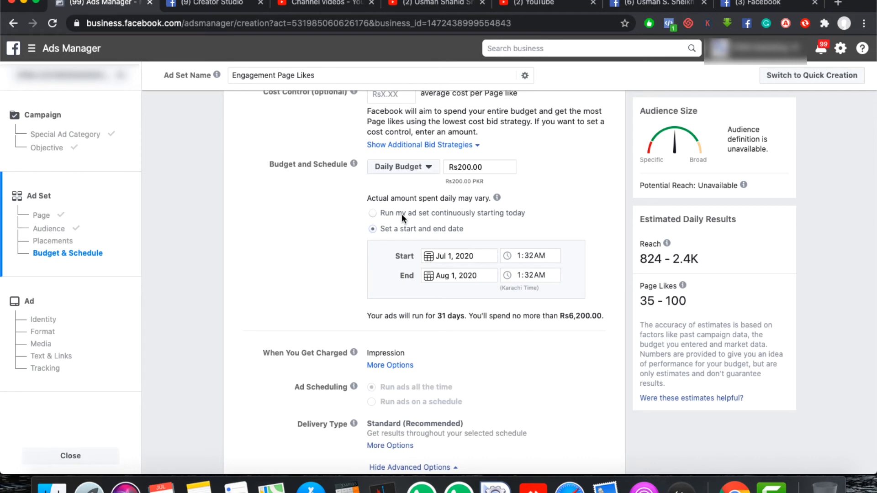
click(372, 213)
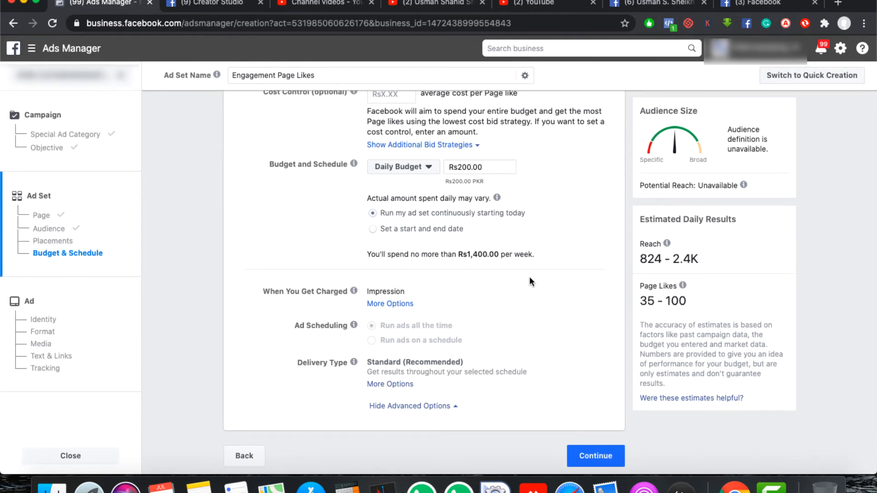
mouse_move(492, 220)
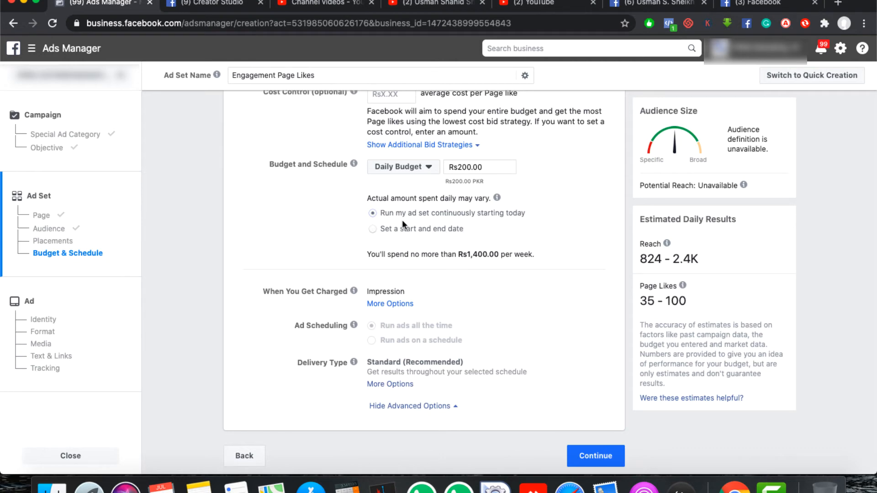
mouse_move(419, 223)
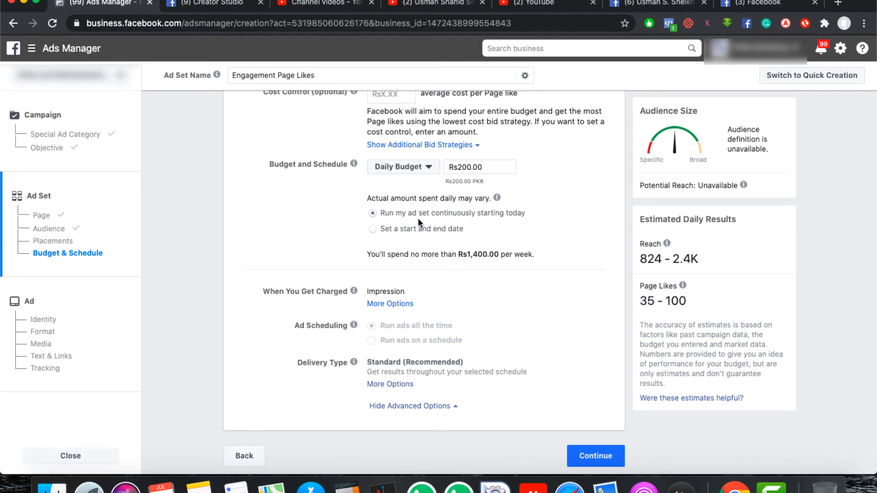
mouse_move(535, 305)
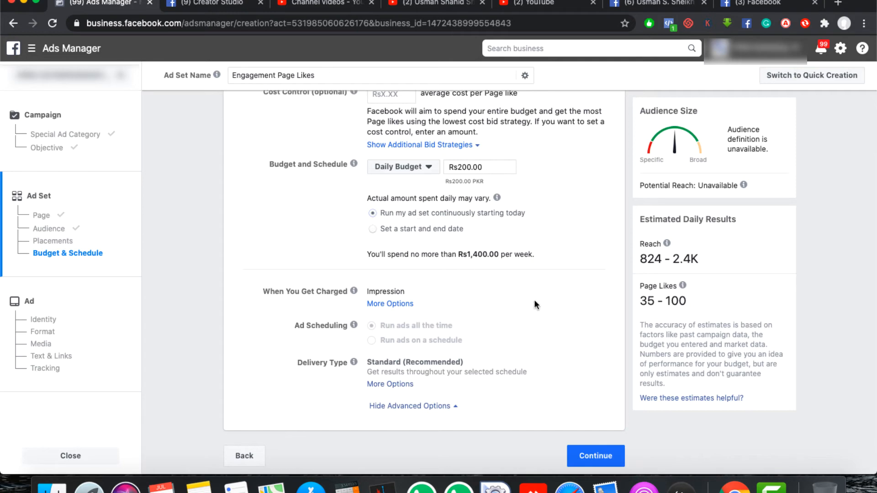
mouse_move(501, 231)
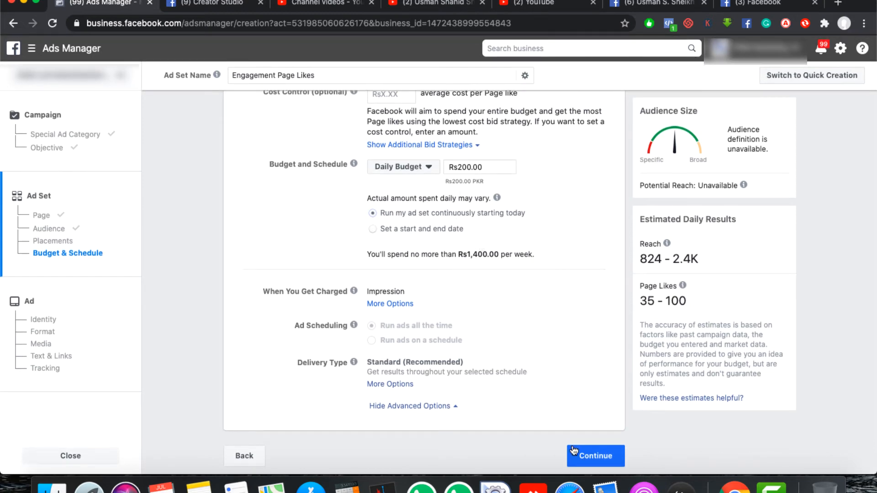
- Continue to the ad setup and review Identity, single-image Format and the Media section
click(595, 455)
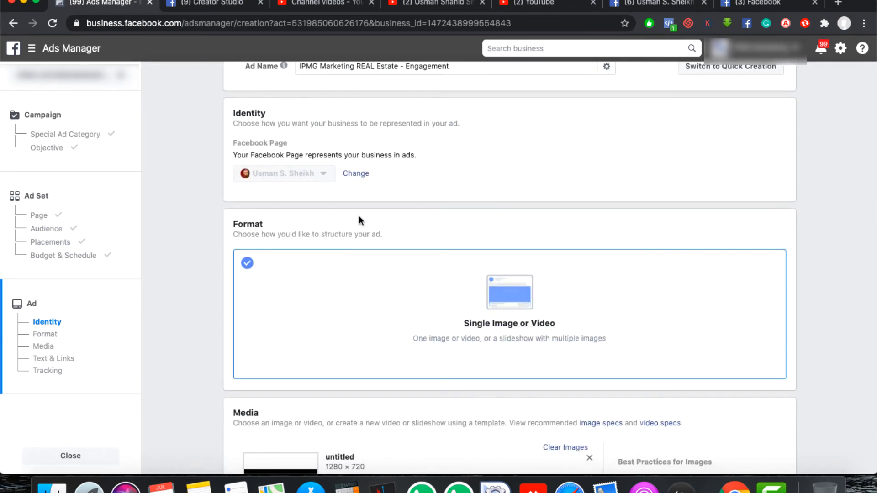
scroll(down, 3)
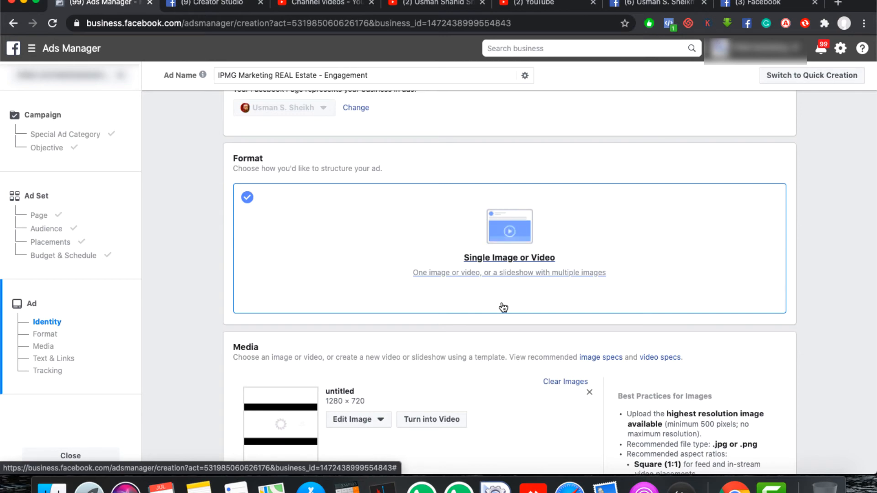
scroll(down, 3)
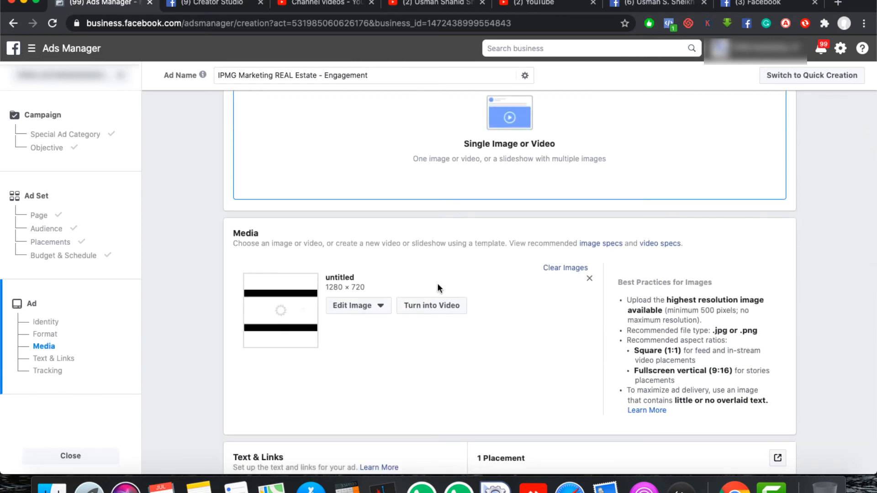
mouse_move(378, 317)
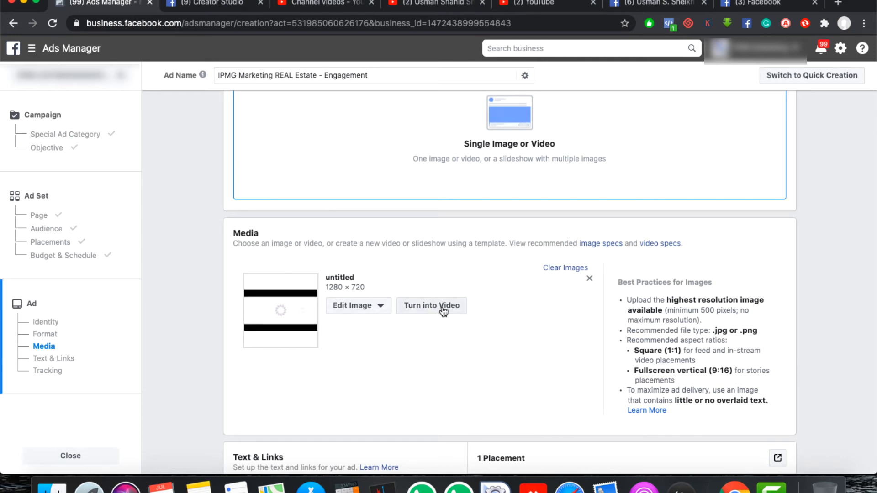
click(431, 305)
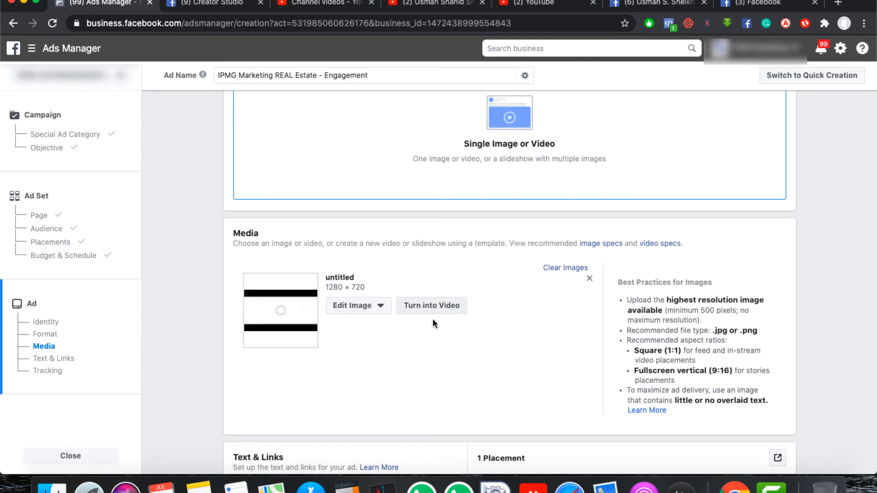
scroll(down, 3)
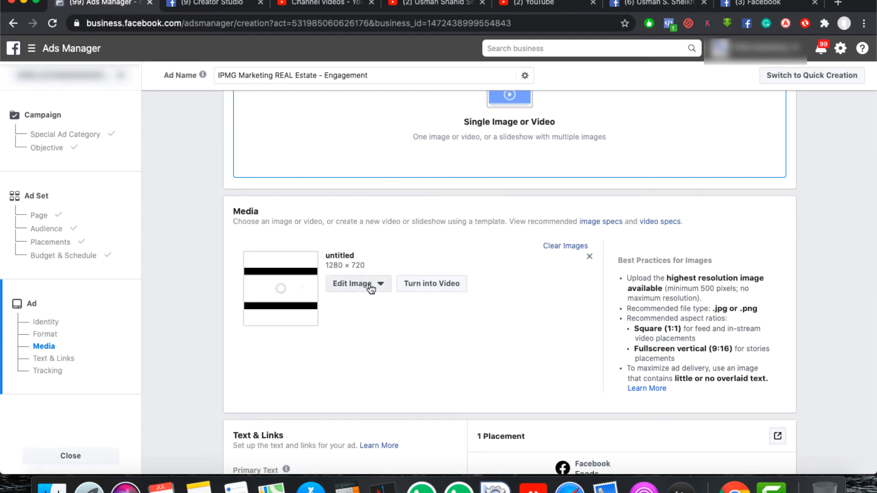
- Open Select Images for the ad and switch the source from Facebook Page to Stock Photos
click(358, 283)
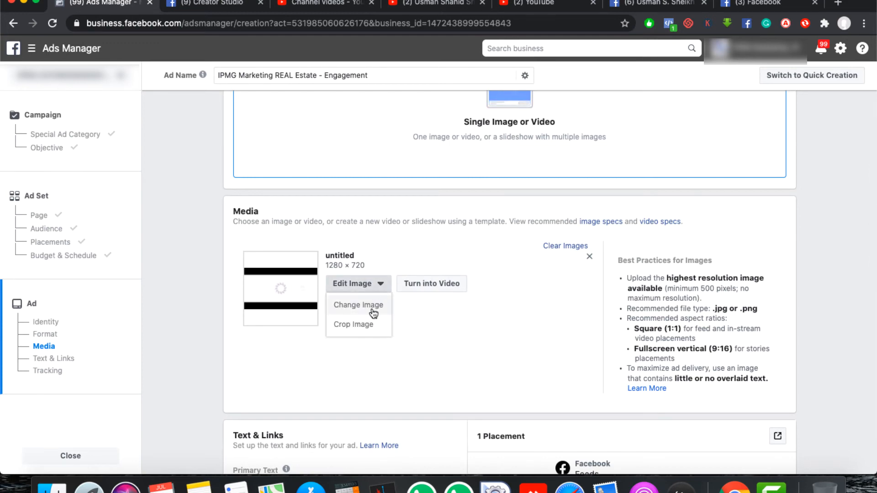
click(358, 305)
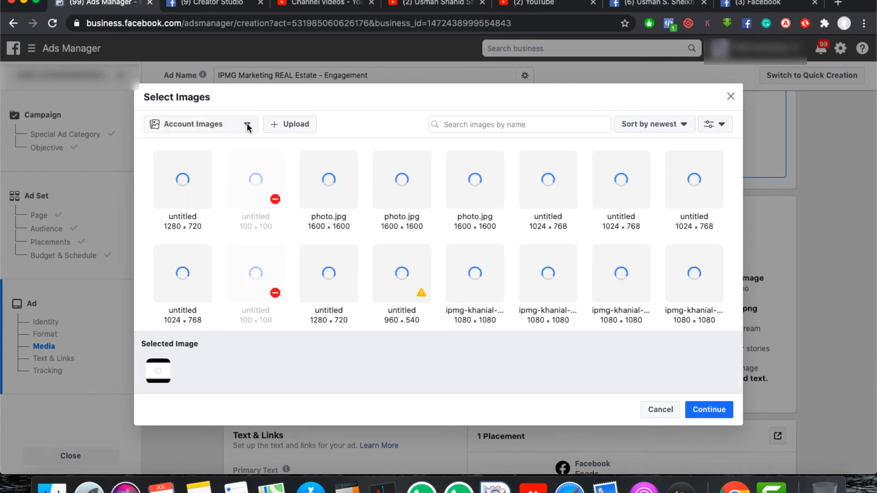
click(200, 123)
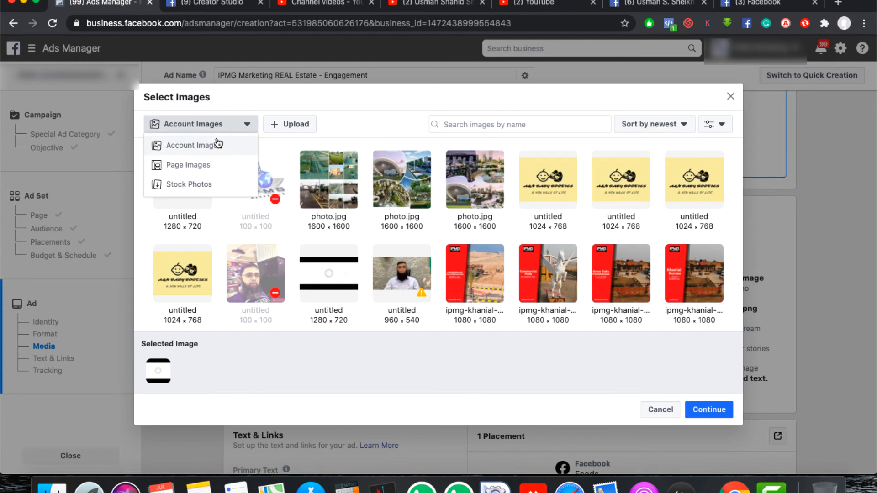
click(188, 164)
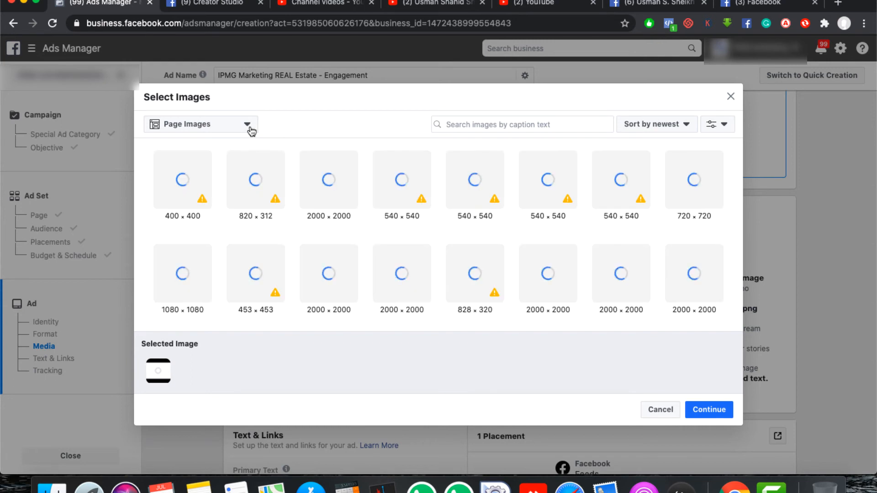
click(201, 123)
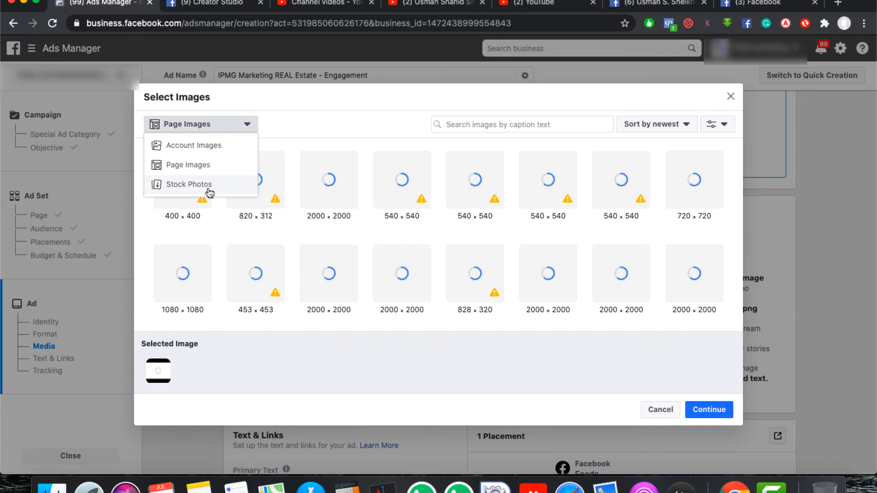
click(188, 184)
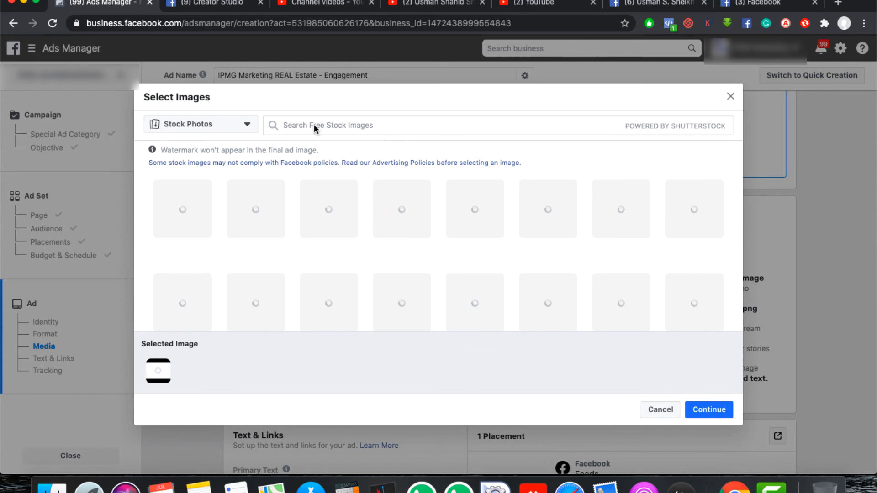
mouse_move(334, 130)
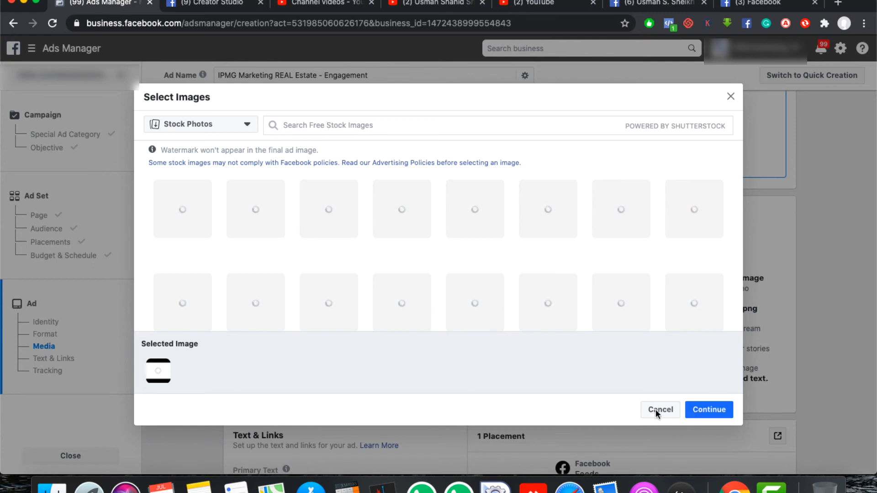
mouse_move(731, 103)
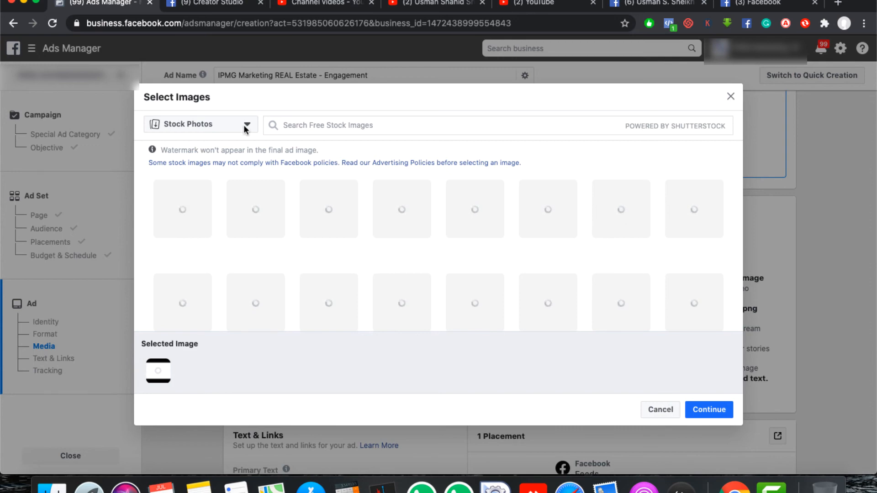
mouse_move(704, 374)
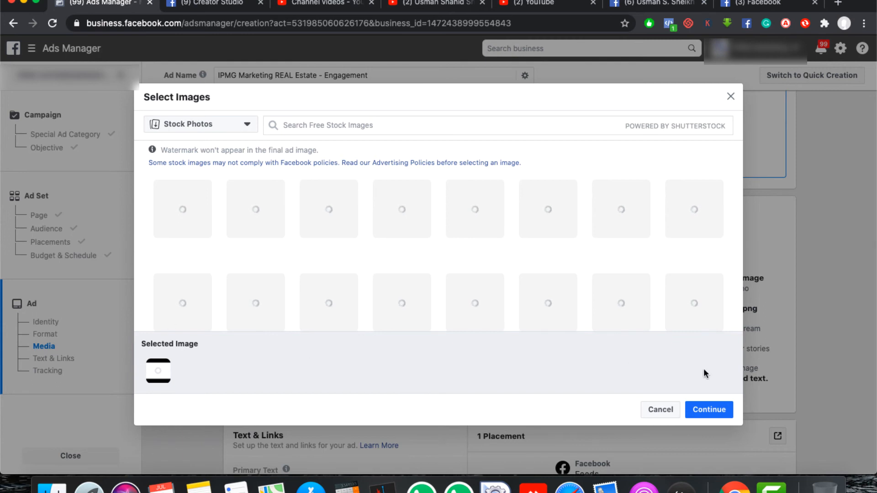
- Cancel the Select Images dialog, keeping the untitled 1280×720 image, and review Format and Media
click(707, 409)
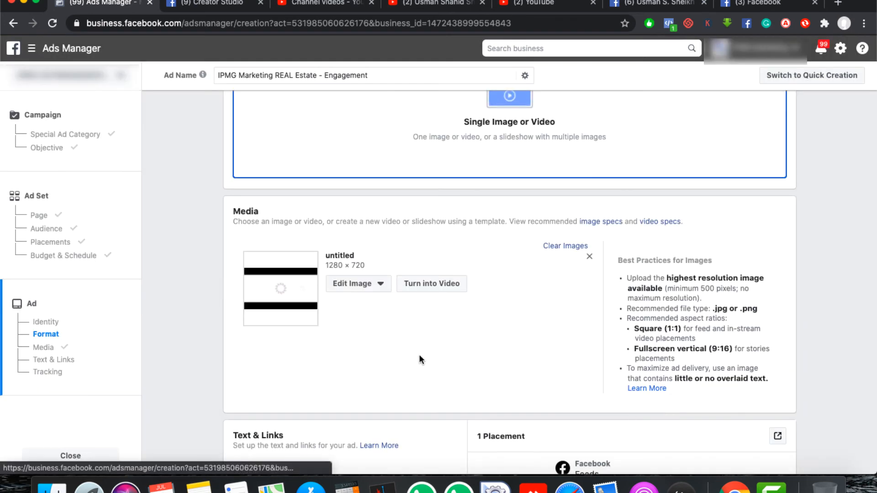
scroll(down, 3)
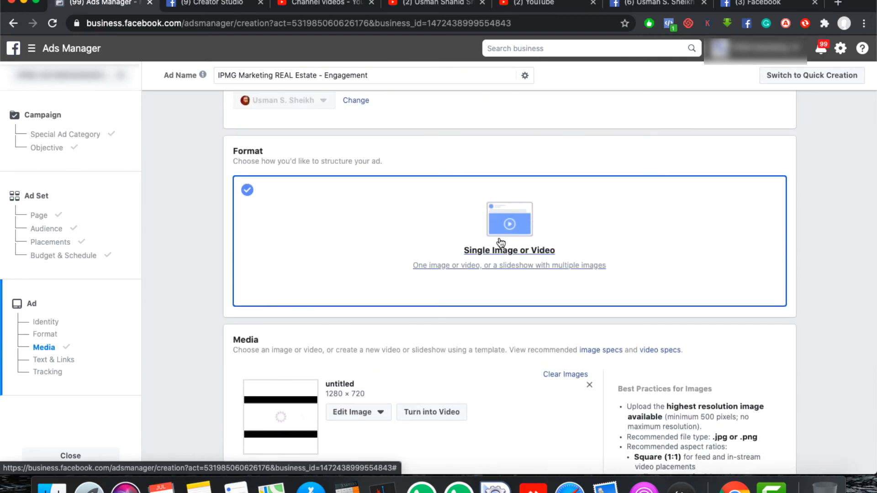
scroll(down, 3)
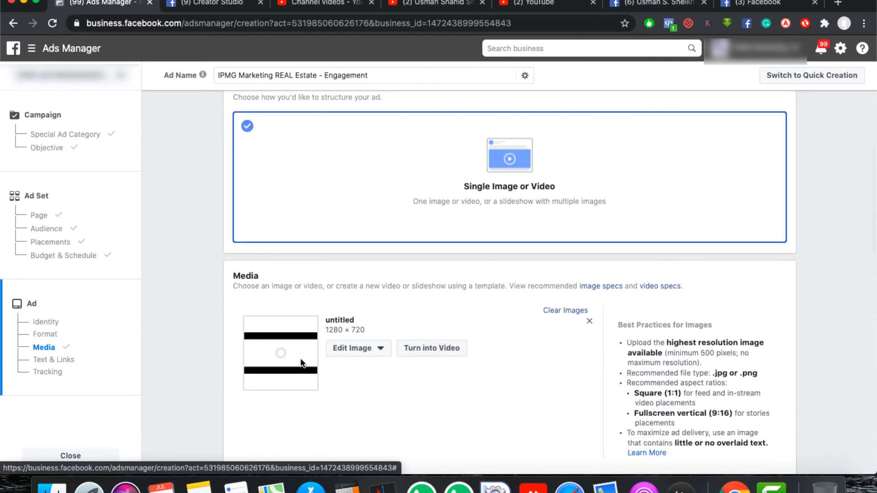
scroll(down, 3)
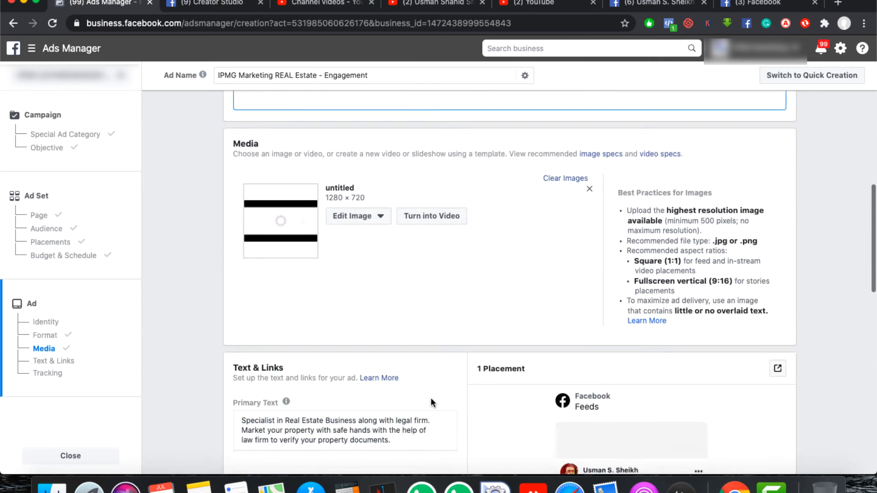
scroll(down, 3)
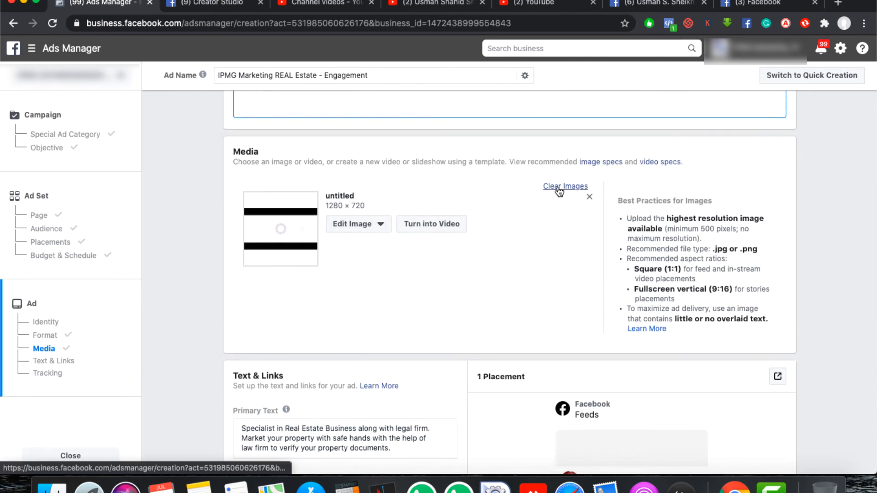
- Clear the untitled image so Media is empty, then move to the Primary Text box
click(564, 186)
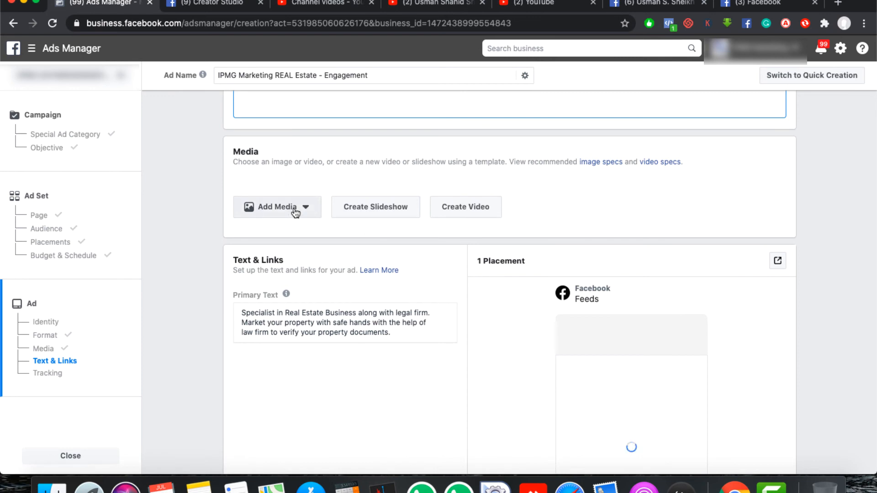
click(277, 206)
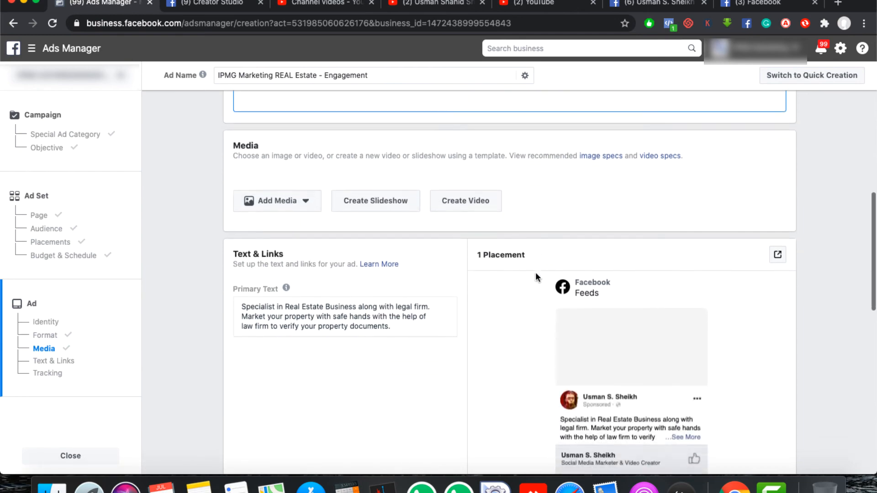
click(276, 201)
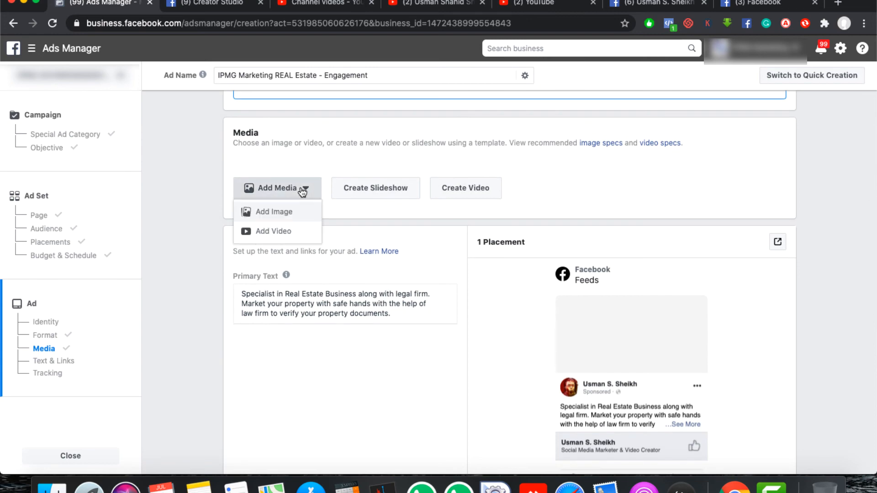
mouse_move(306, 225)
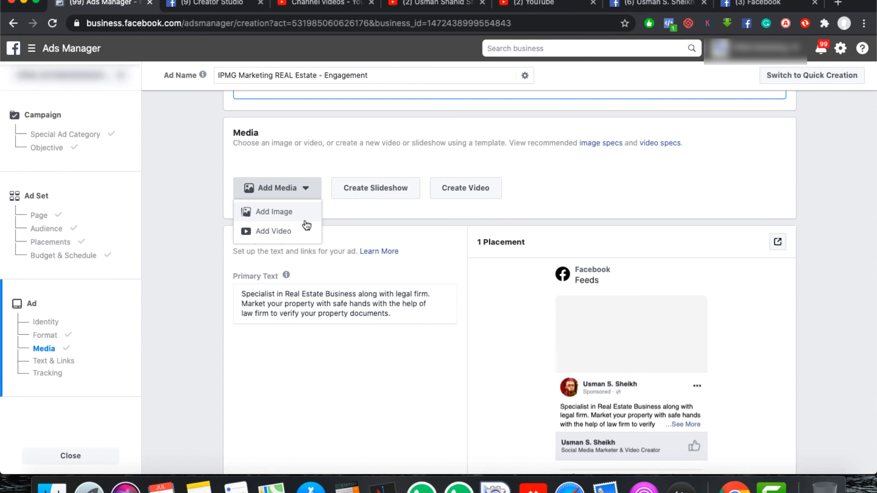
click(382, 349)
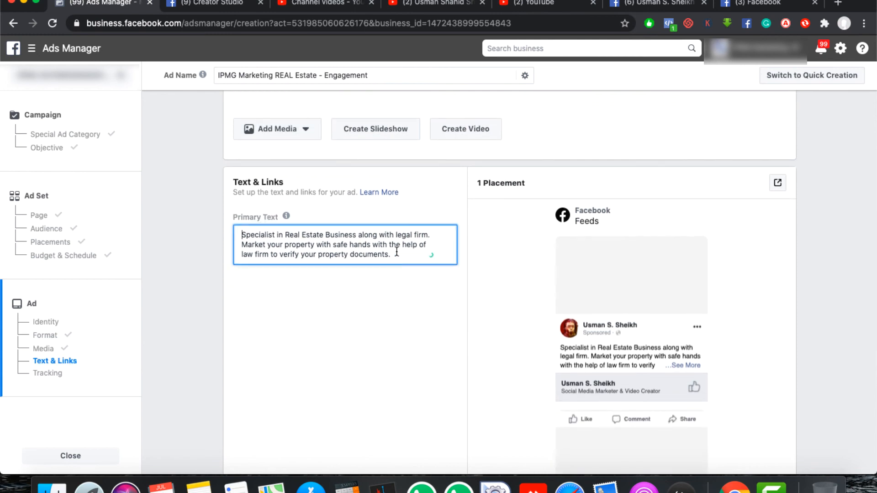
- Replace the real estate copy with primary text 'I am teaching social media for free'
key(cmd+a)
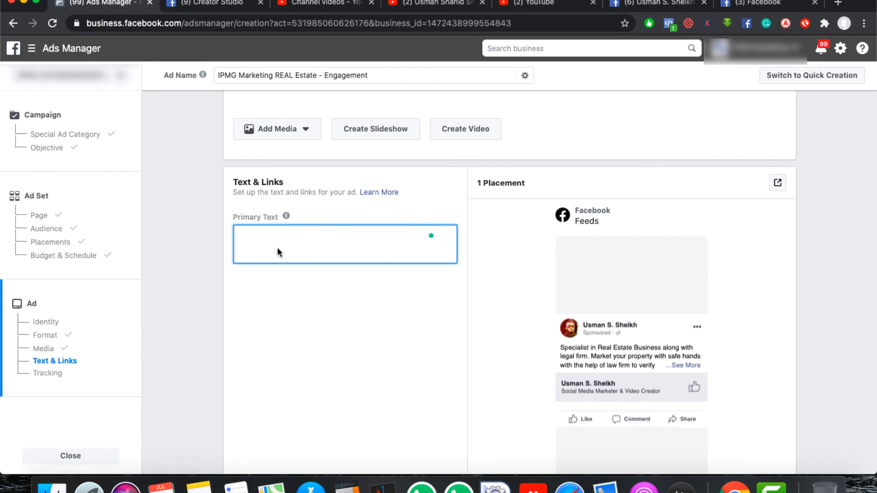
click(345, 245)
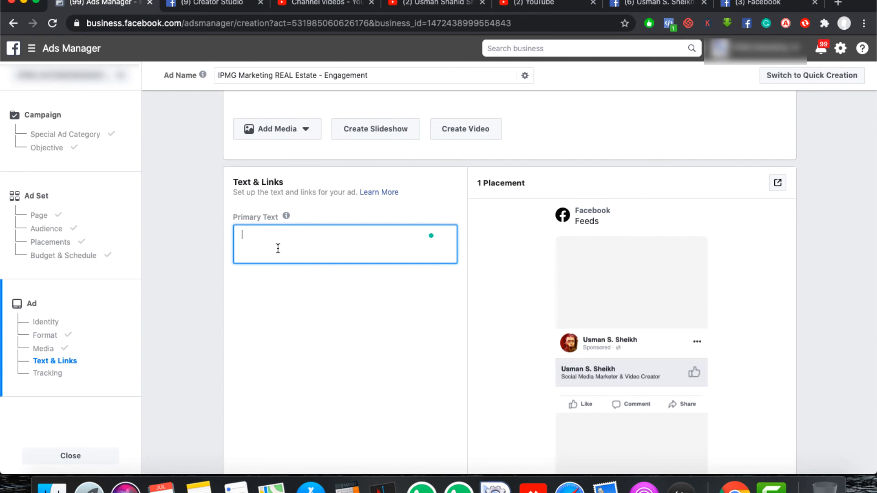
text(I am)
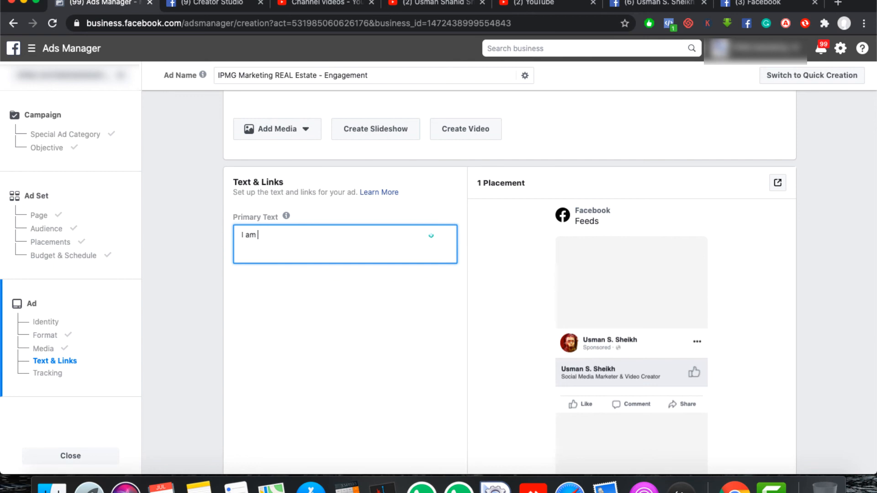
text(teacing)
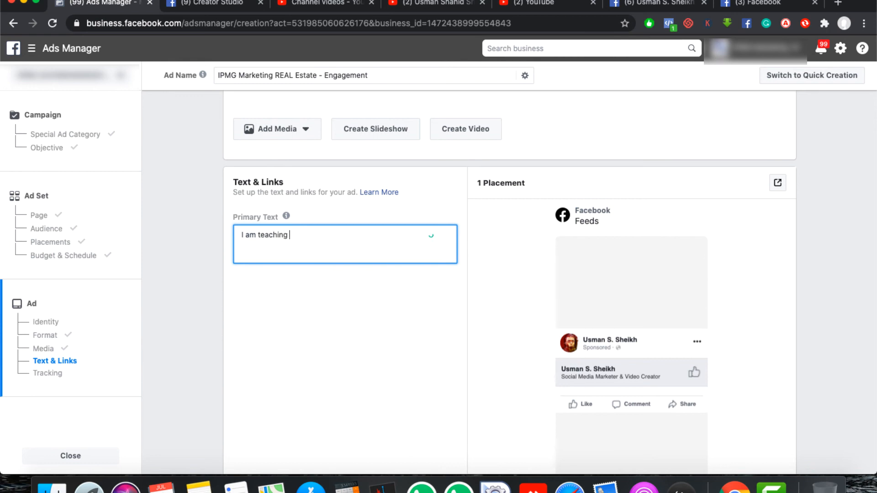
text(social medi)
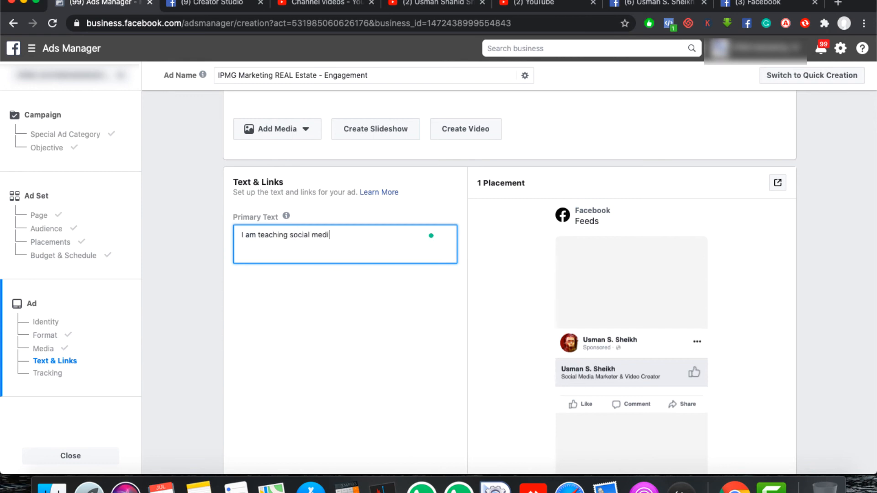
text(a for free)
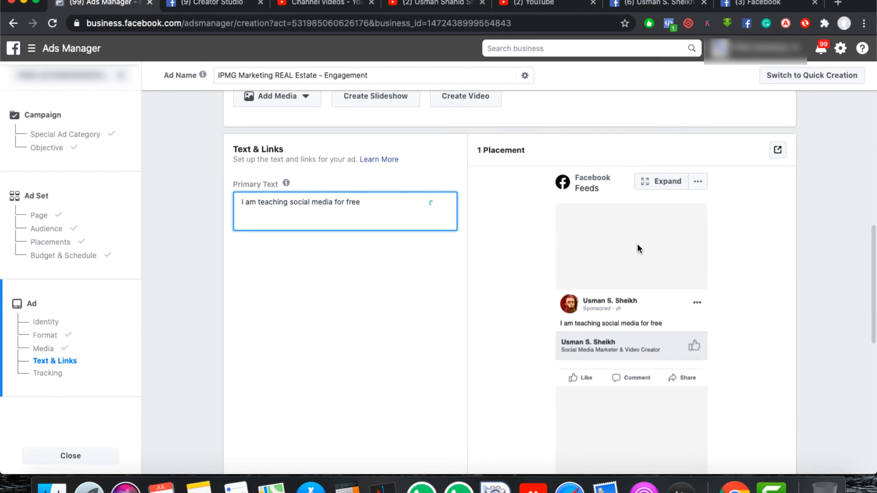
mouse_move(573, 331)
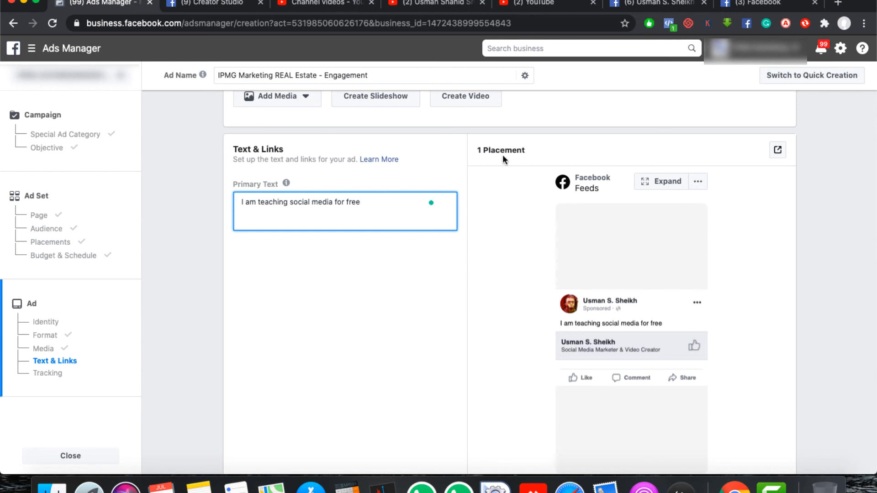
scroll(down, 3)
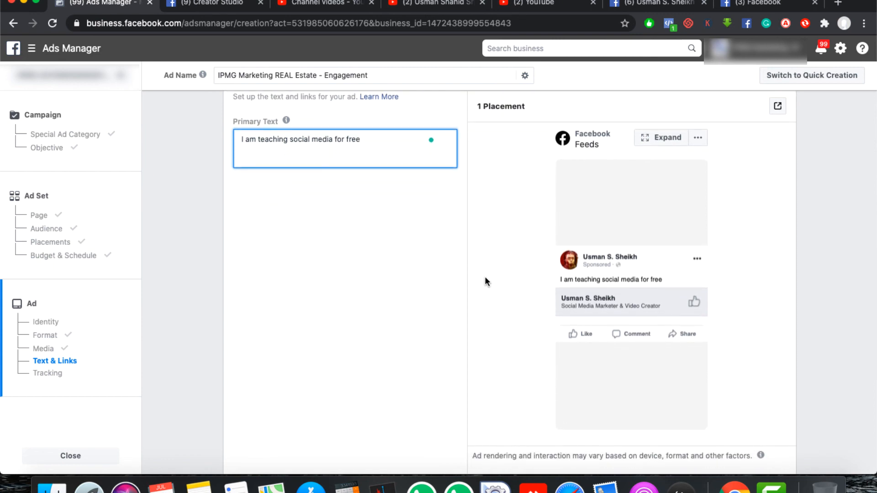
scroll(down, 3)
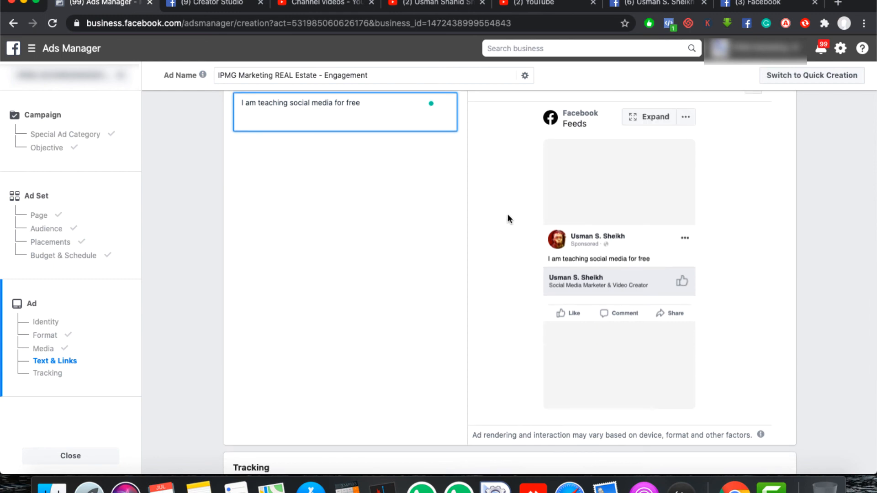
mouse_move(600, 121)
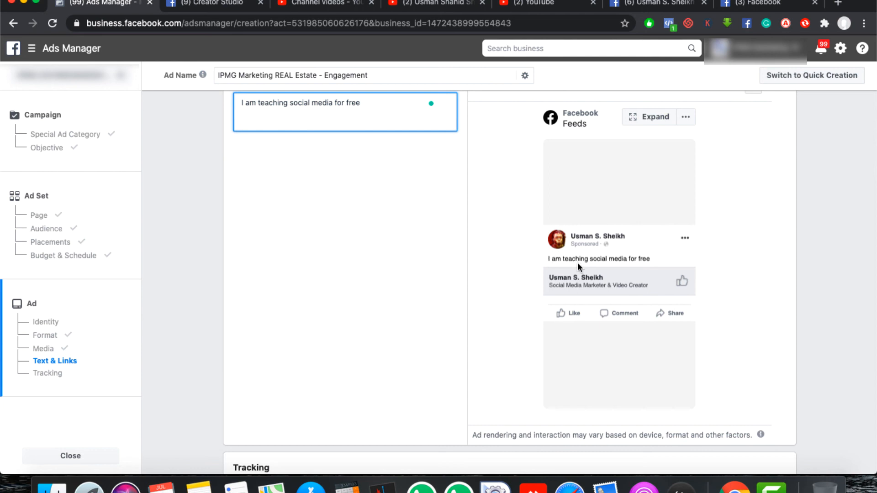
mouse_move(541, 229)
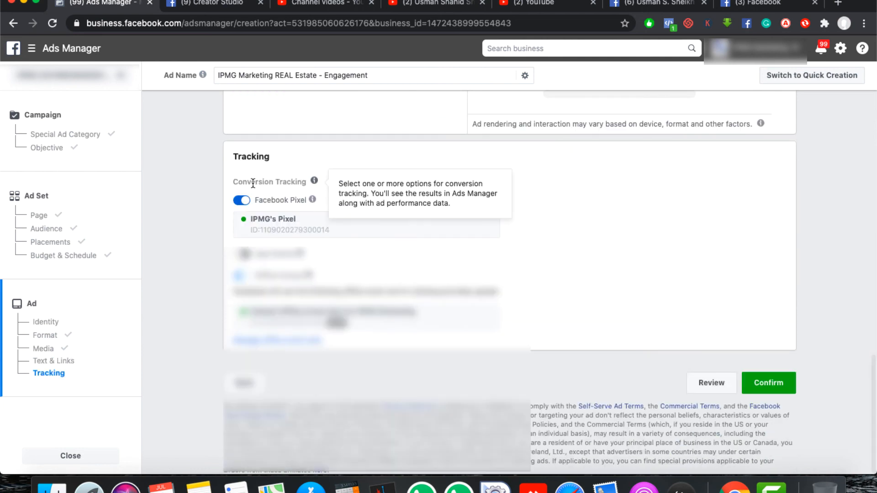
- Switch Facebook Pixel tracking off and hit Confirm, leaving the ad ready as a draft
click(242, 200)
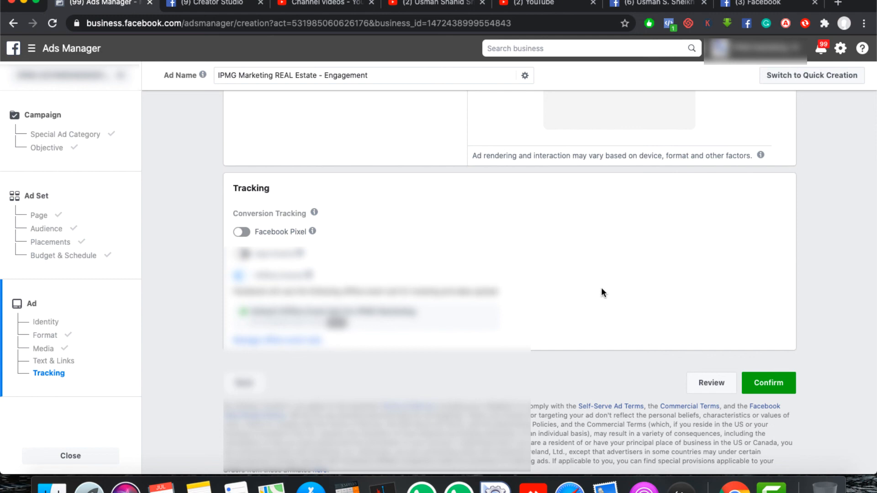
mouse_move(769, 382)
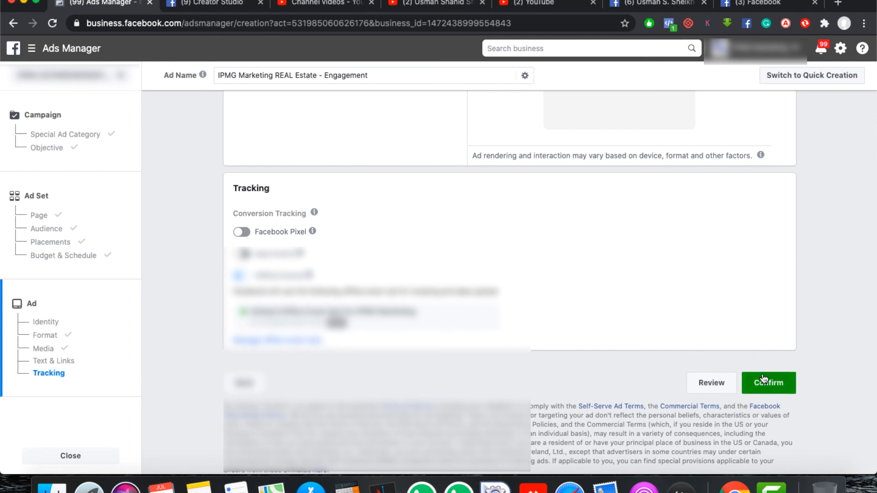
click(42, 348)
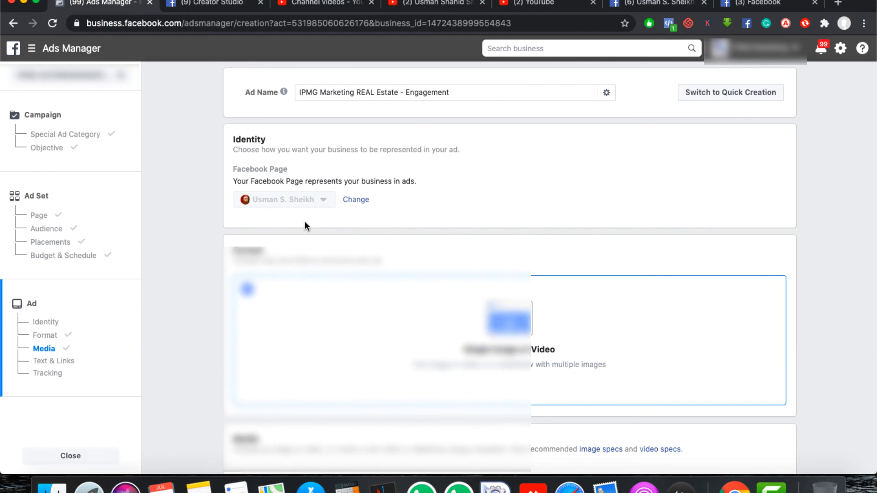
scroll(down, 3)
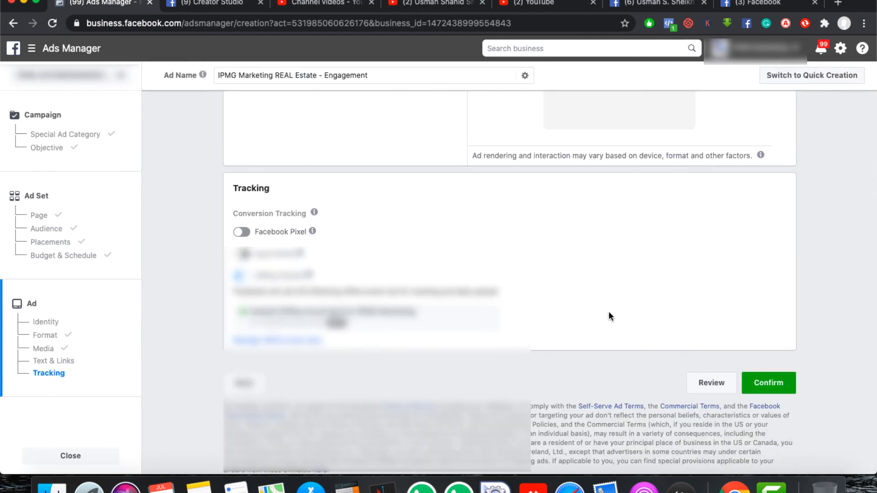
mouse_move(734, 471)
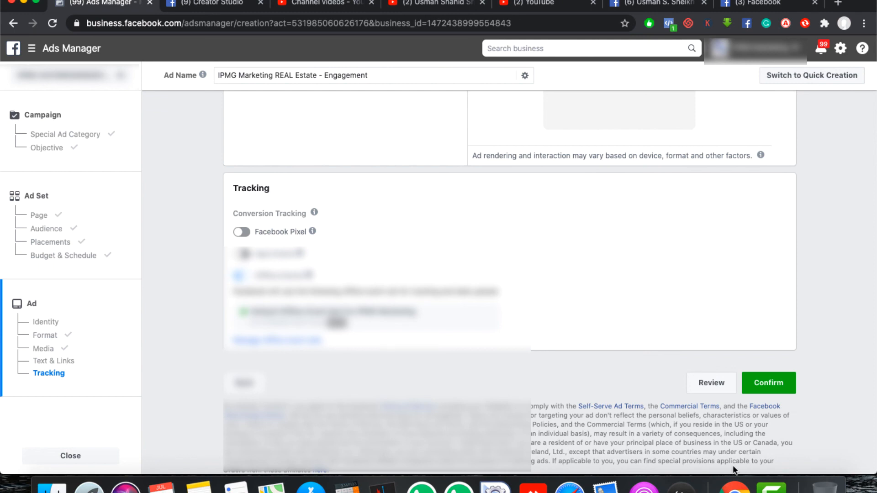